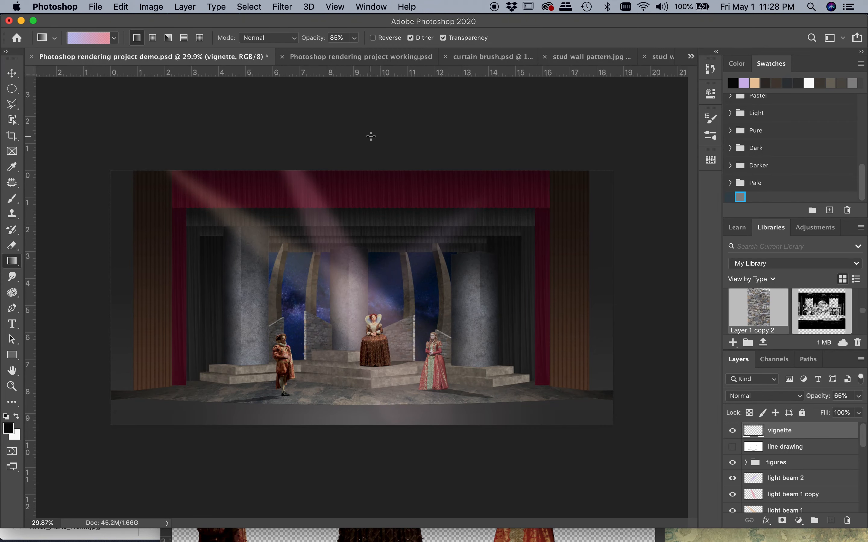
pyautogui.moveTo(360, 457)
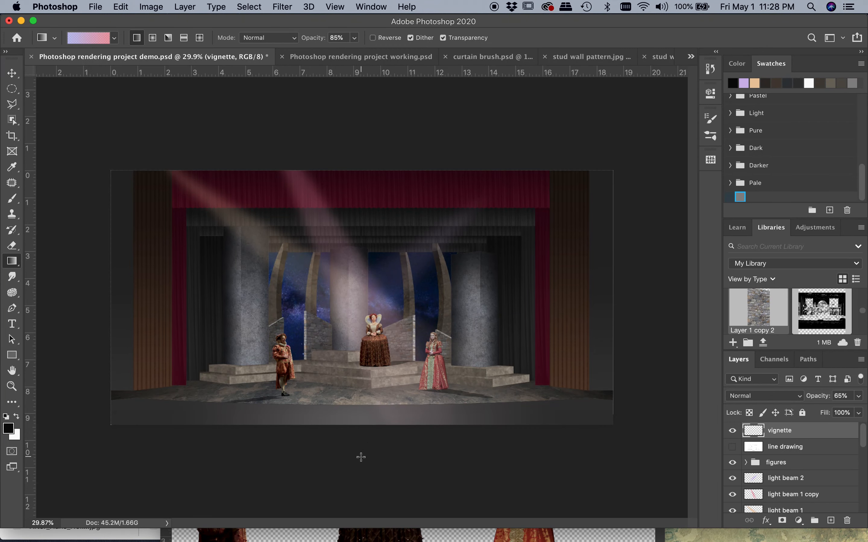
pyautogui.moveTo(412, 156)
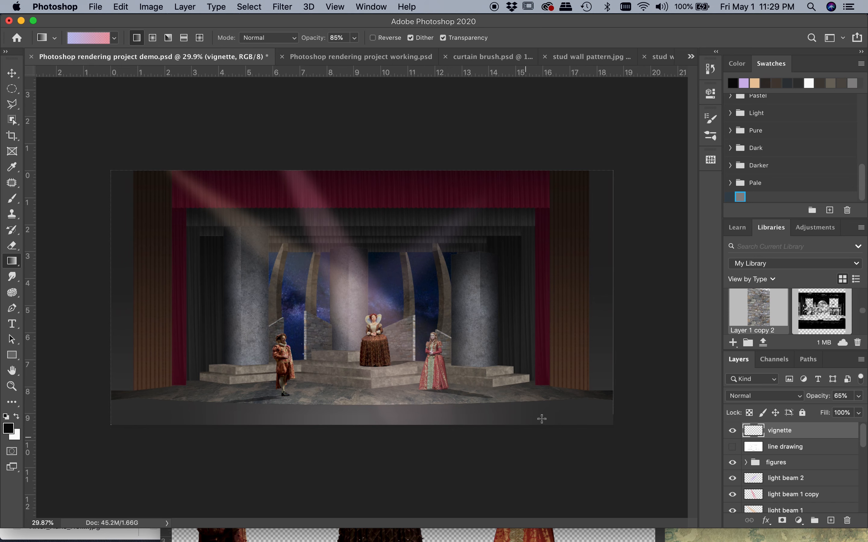
pyautogui.moveTo(132, 206)
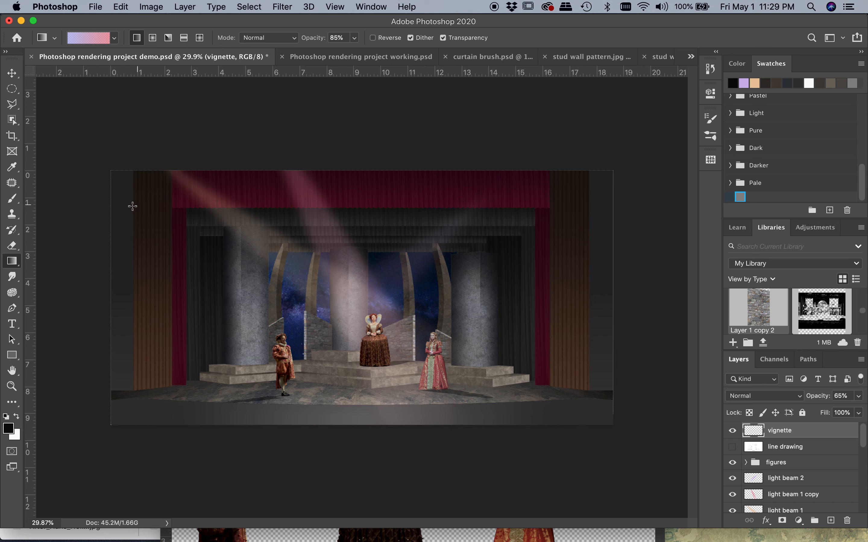
pyautogui.moveTo(200, 190)
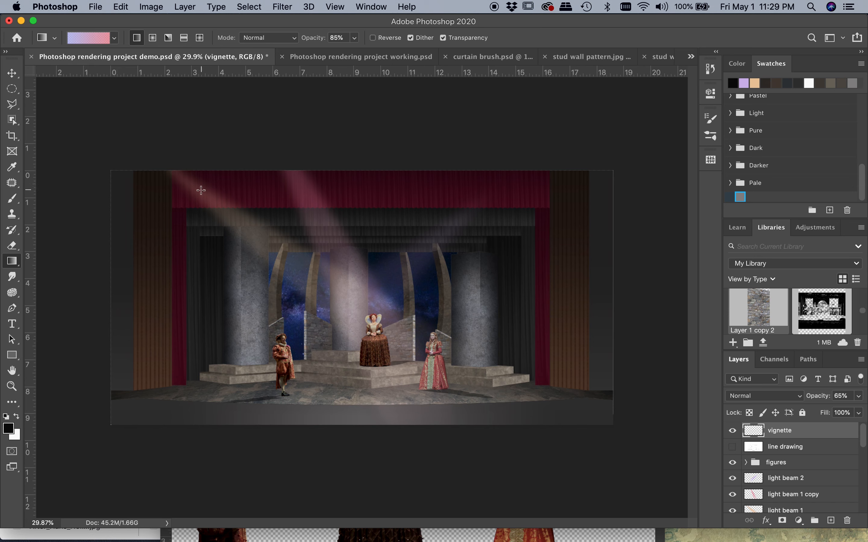
pyautogui.moveTo(600, 201)
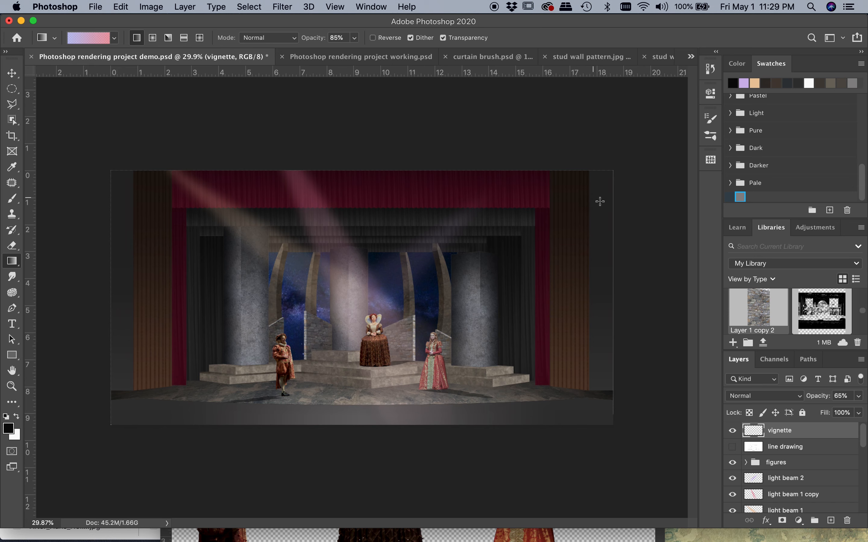
pyautogui.moveTo(183, 216)
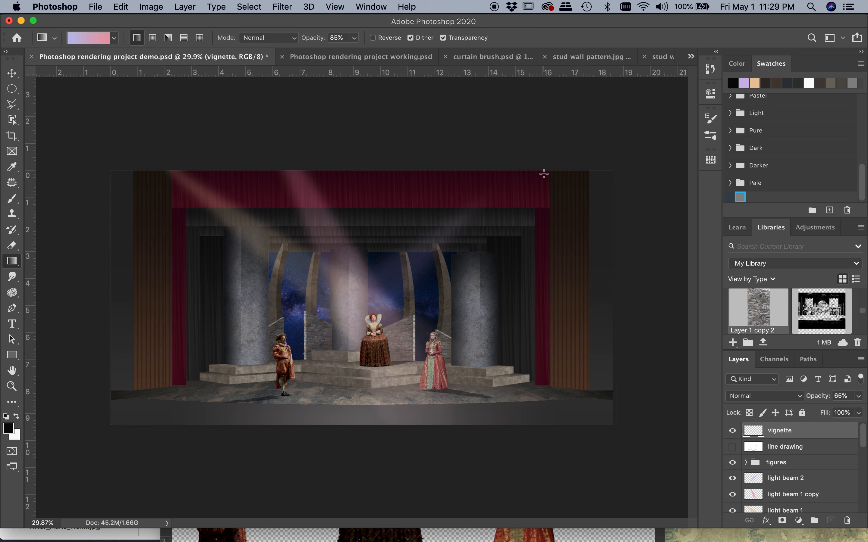
pyautogui.moveTo(502, 152)
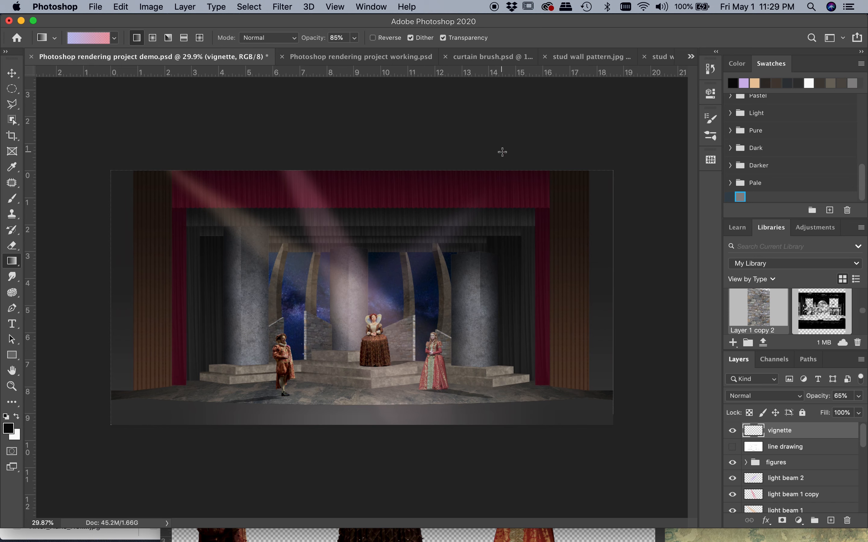
pyautogui.moveTo(461, 160)
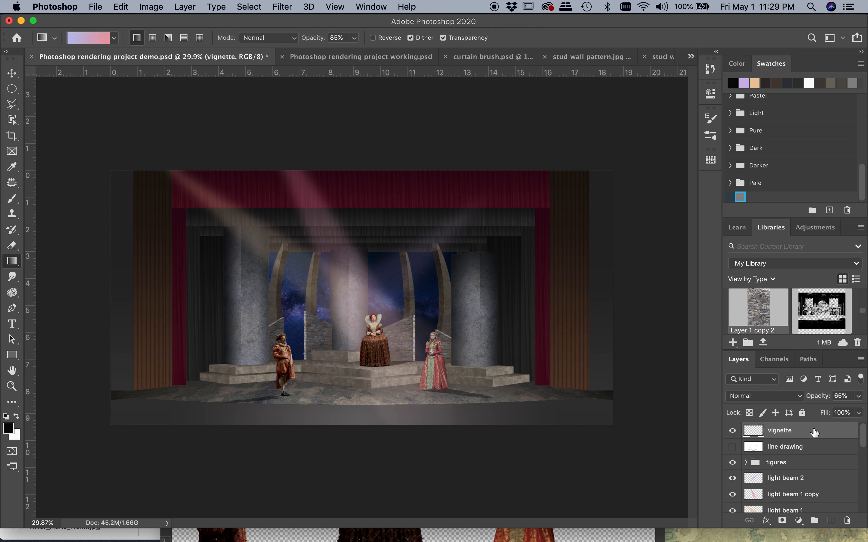
# Switch to the Elliptical Marquee tool for the oval stage selection.
pyautogui.click(11, 90)
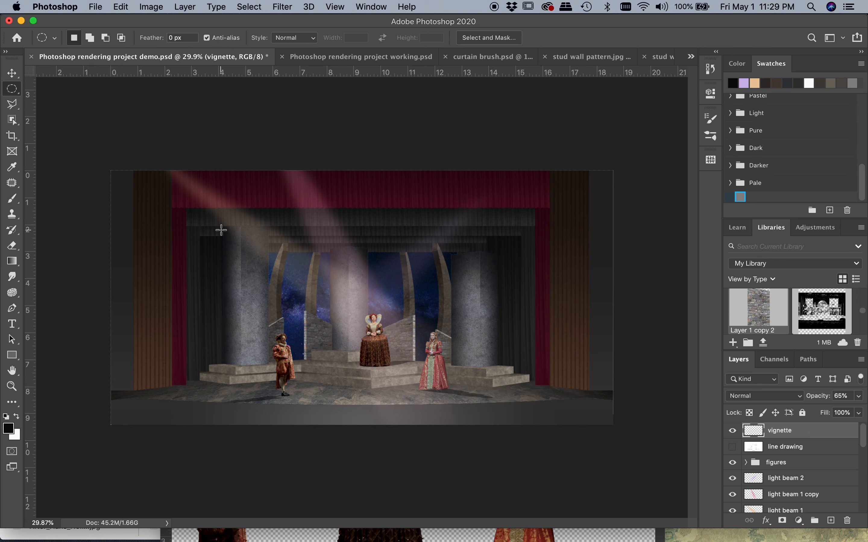
pyautogui.moveTo(201, 218)
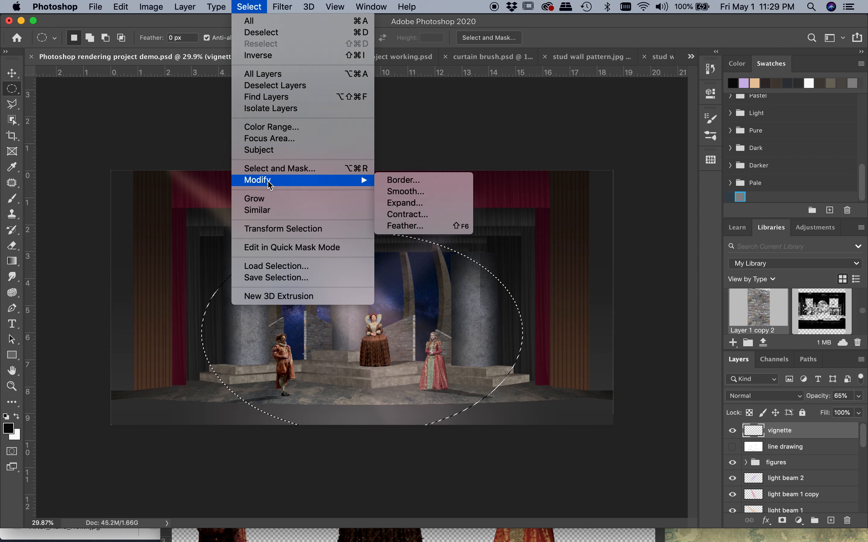
pyautogui.moveTo(405, 226)
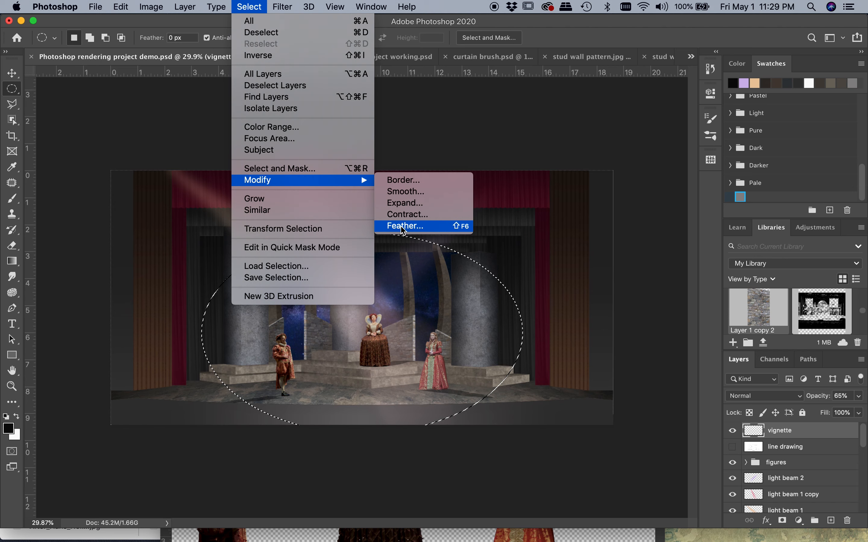
# Feather the oval selection by 500 pixels via Select > Modify > Feather.
pyautogui.click(404, 226)
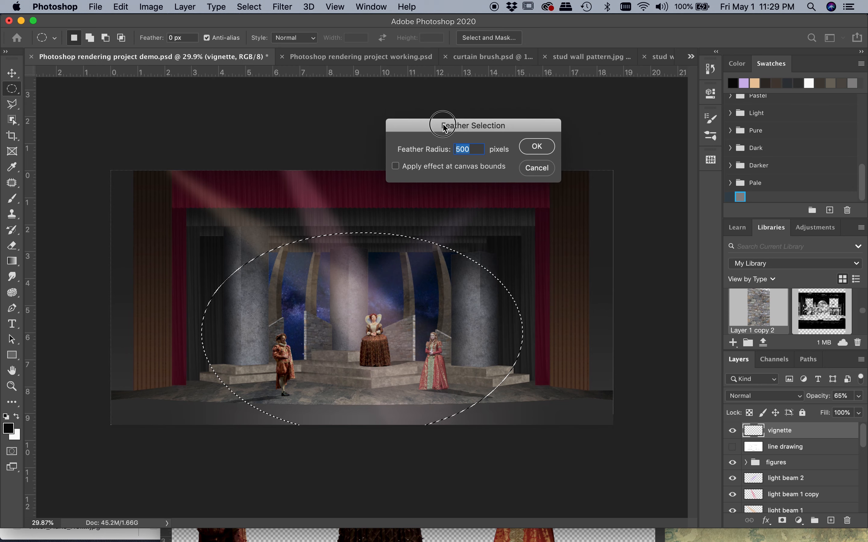
pyautogui.moveTo(443, 126); pyautogui.dragTo(412, 112)
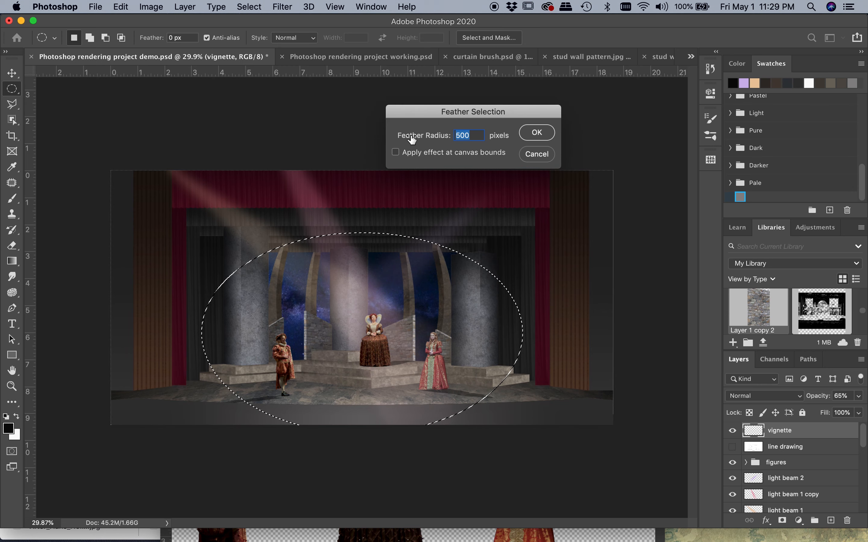
pyautogui.moveTo(473, 135)
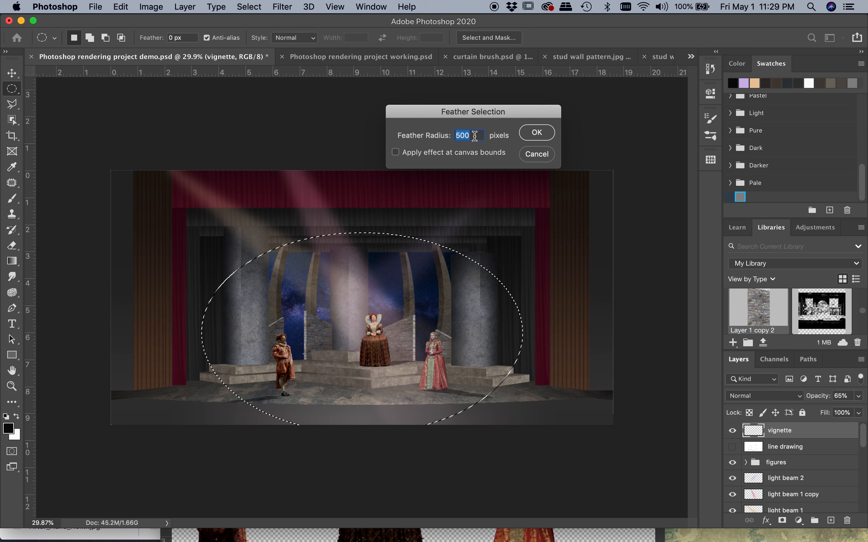
pyautogui.moveTo(505, 129)
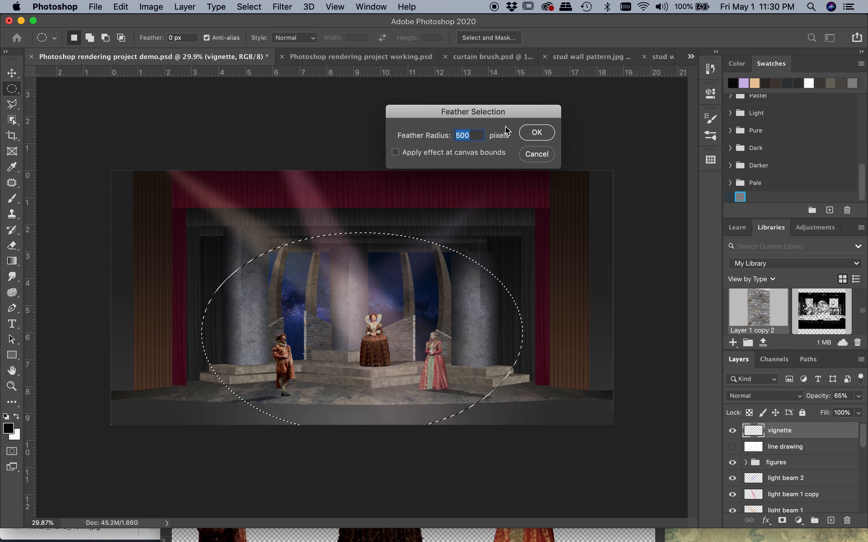
pyautogui.click(535, 132)
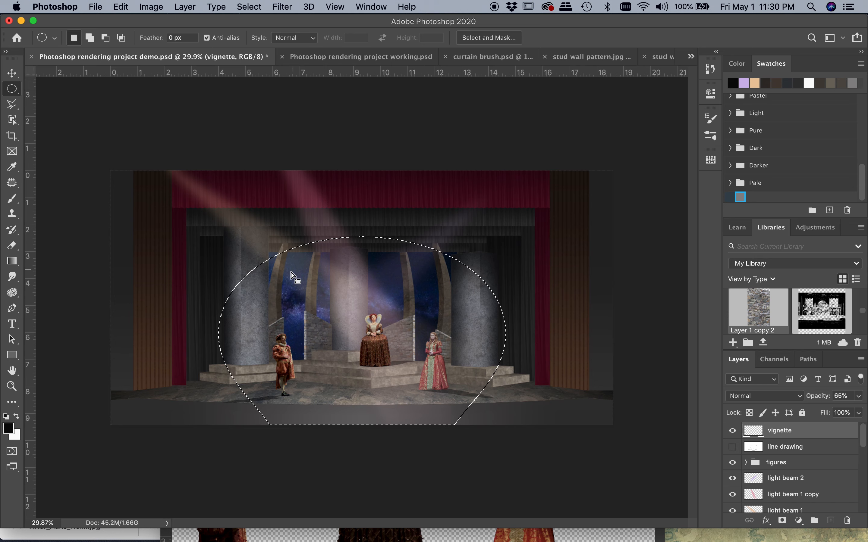
pyautogui.moveTo(443, 400)
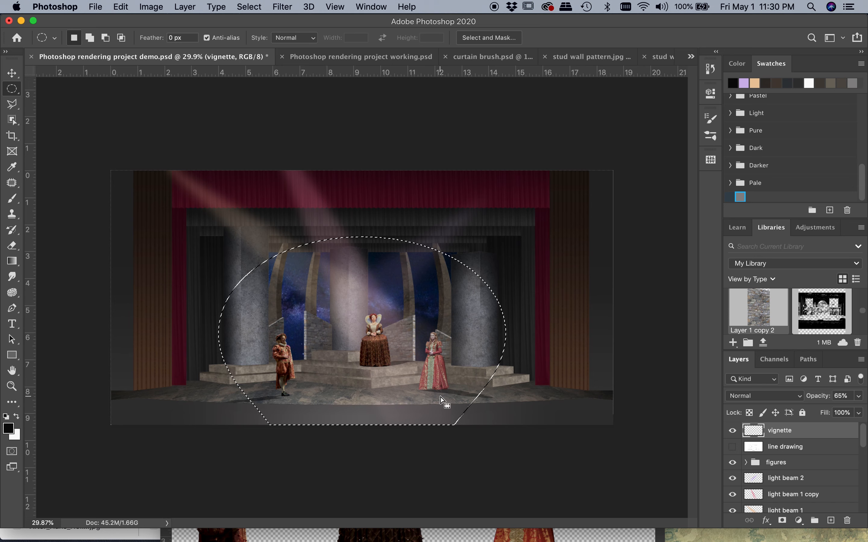
pyautogui.moveTo(337, 78)
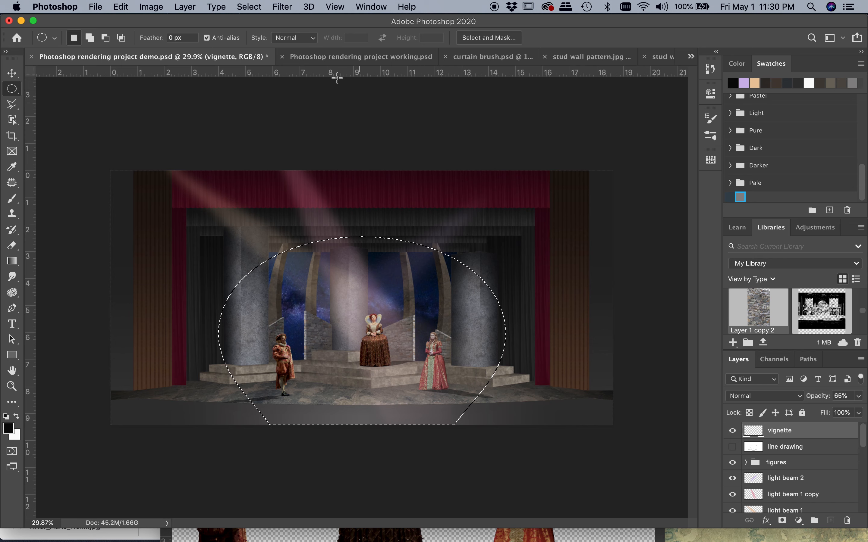
# Invert the selection to the outer edges and set the foreground colour to near-black 1a191b.
pyautogui.click(248, 7)
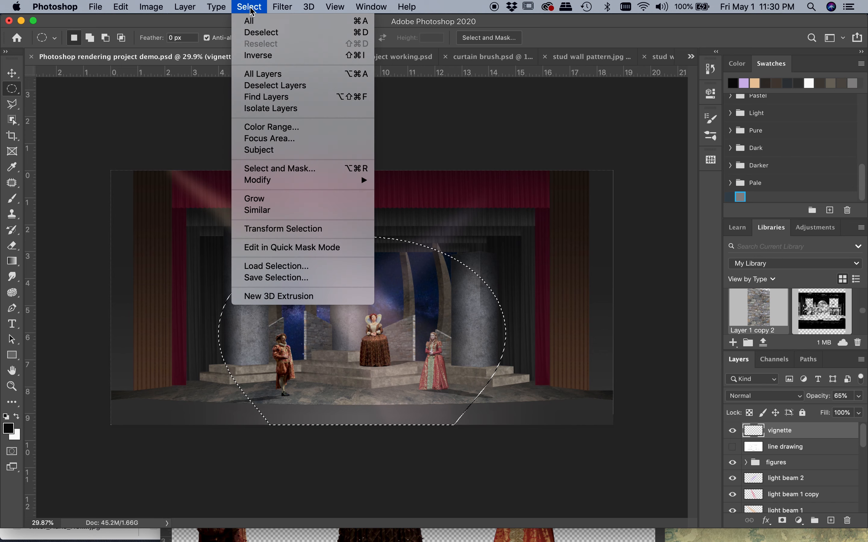
pyautogui.click(248, 20)
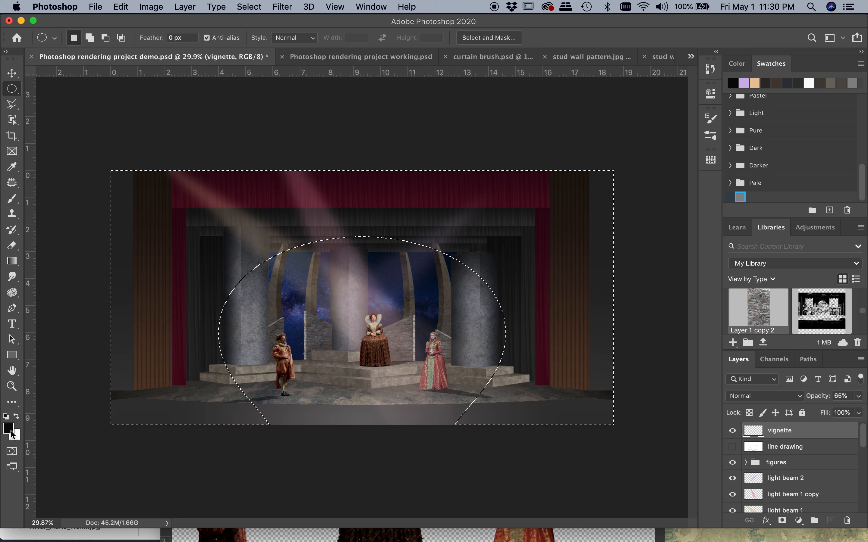
pyautogui.click(8, 429)
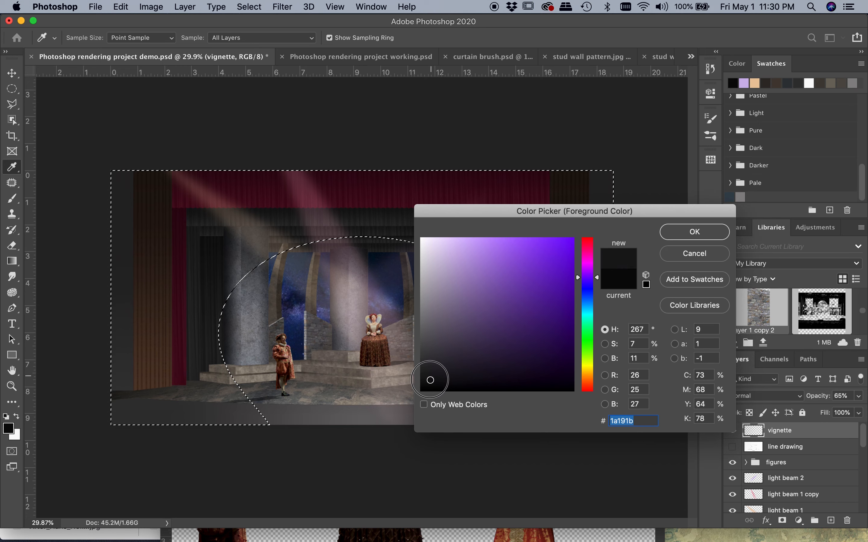
pyautogui.click(694, 232)
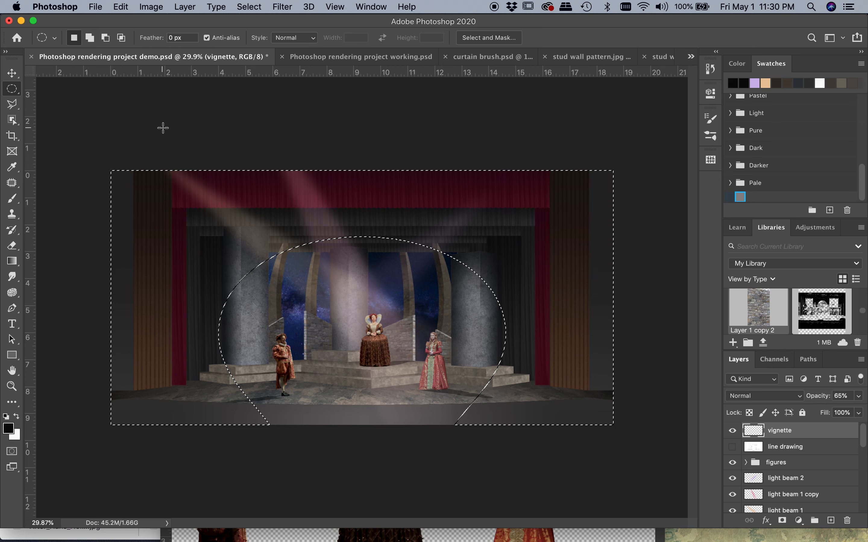
# Fill the selected outer edges with the near-black foreground colour via Edit > Fill.
pyautogui.click(120, 6)
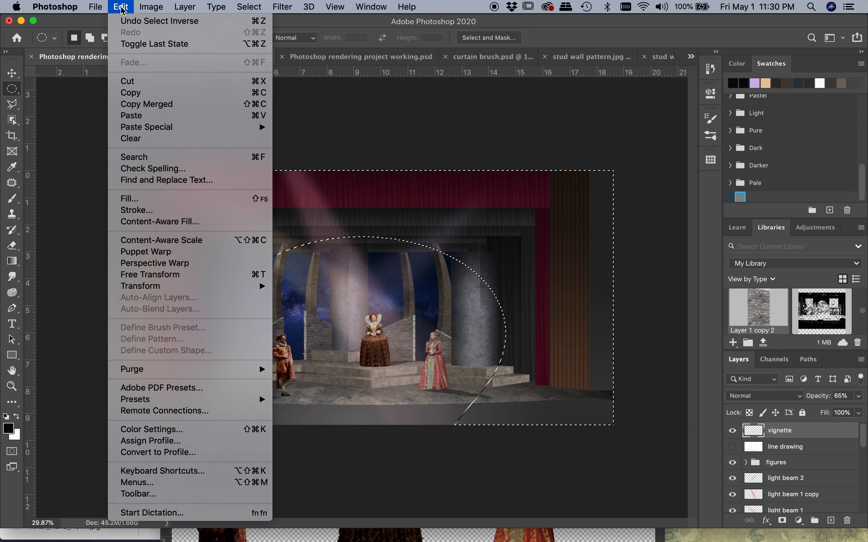
pyautogui.click(129, 198)
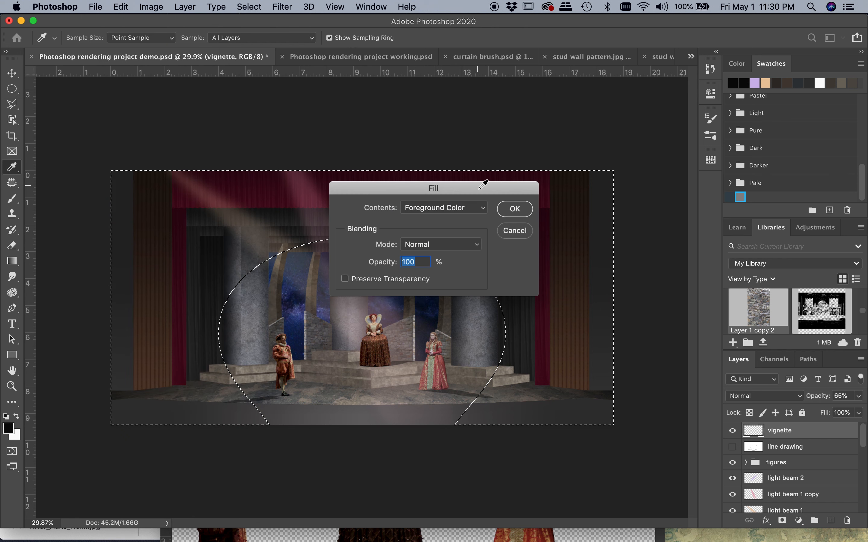
pyautogui.click(513, 208)
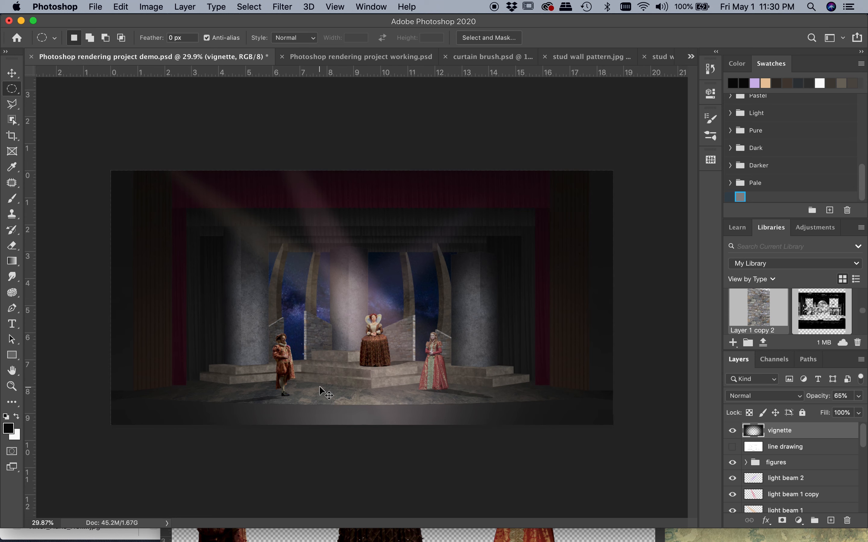
pyautogui.moveTo(252, 461)
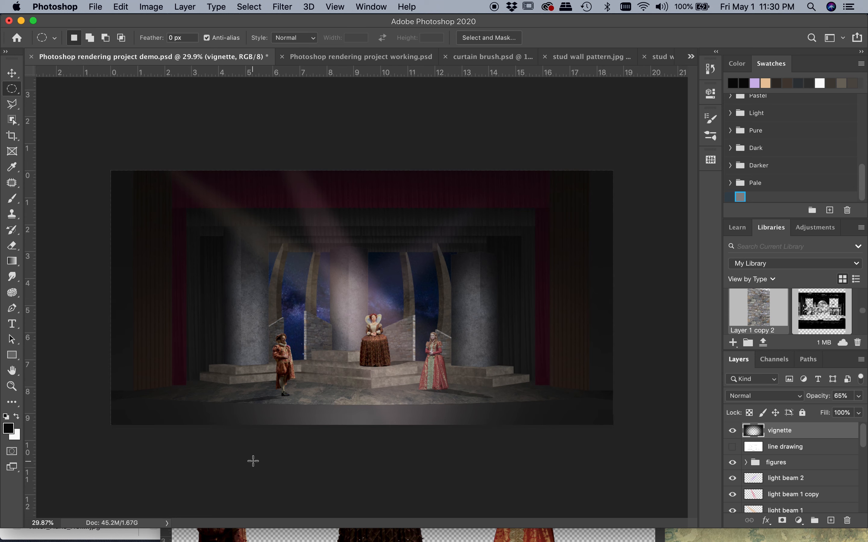
# Lower the vignette layer's opacity to 72% for a softer edge darkening.
pyautogui.click(731, 431)
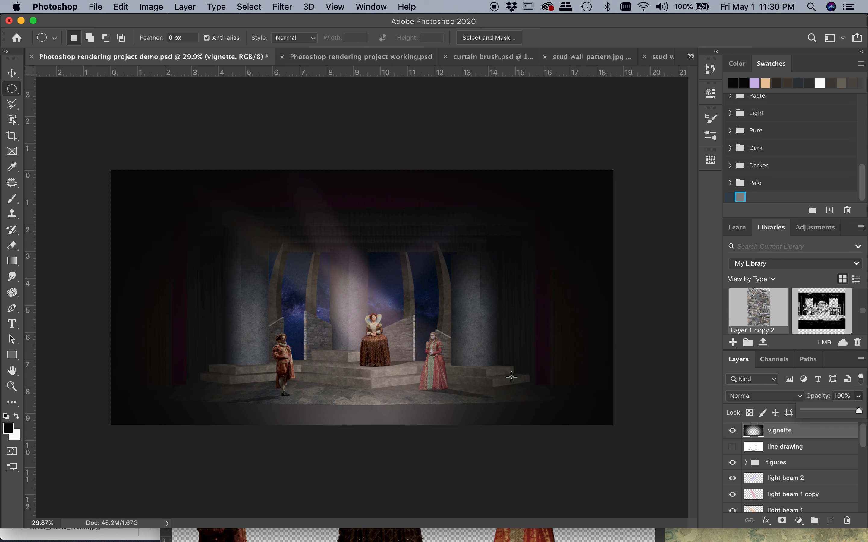
pyautogui.moveTo(444, 288)
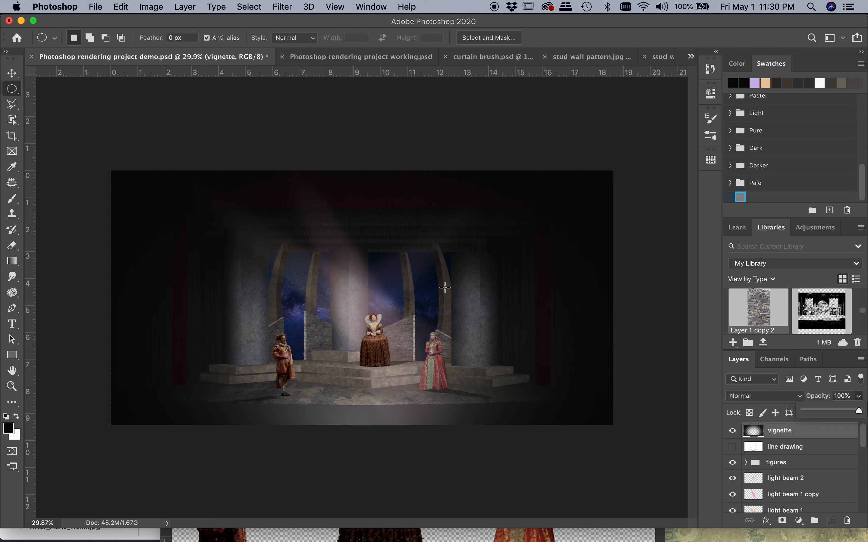
pyautogui.moveTo(608, 389)
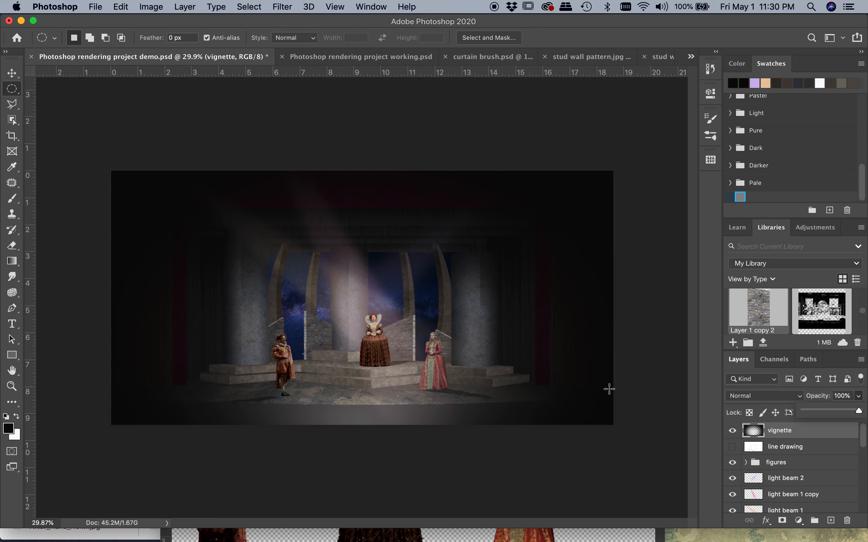
pyautogui.moveTo(408, 213)
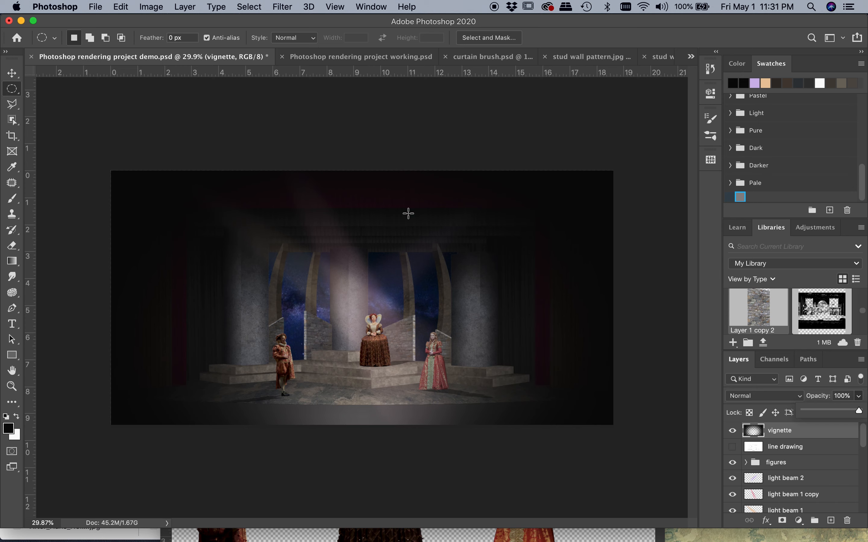
pyautogui.click(851, 412)
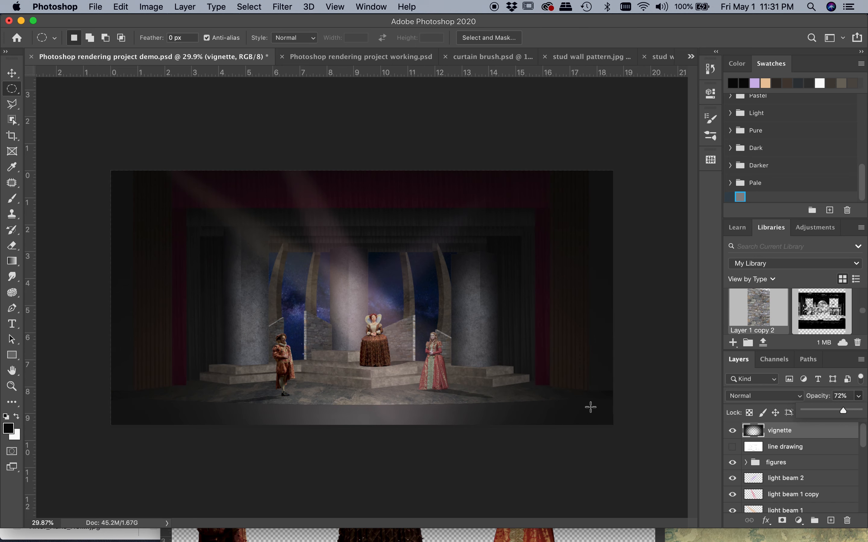
pyautogui.moveTo(234, 295)
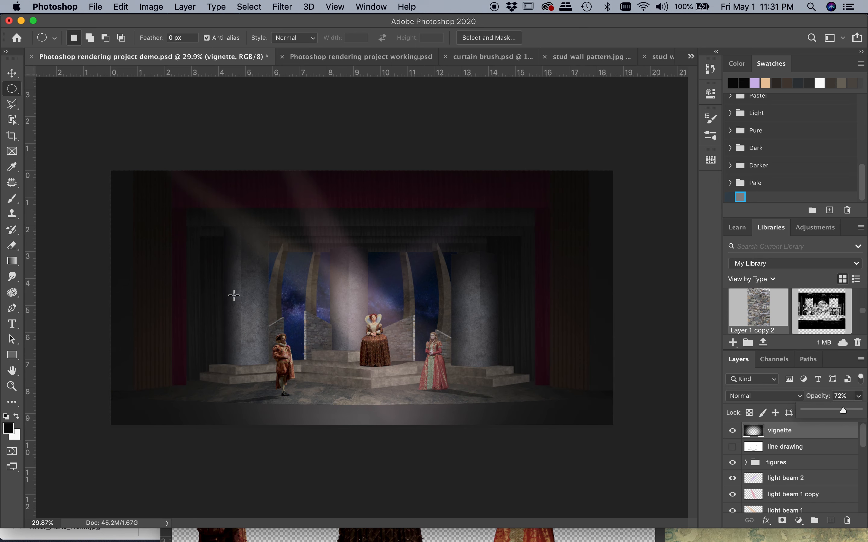
pyautogui.moveTo(202, 314)
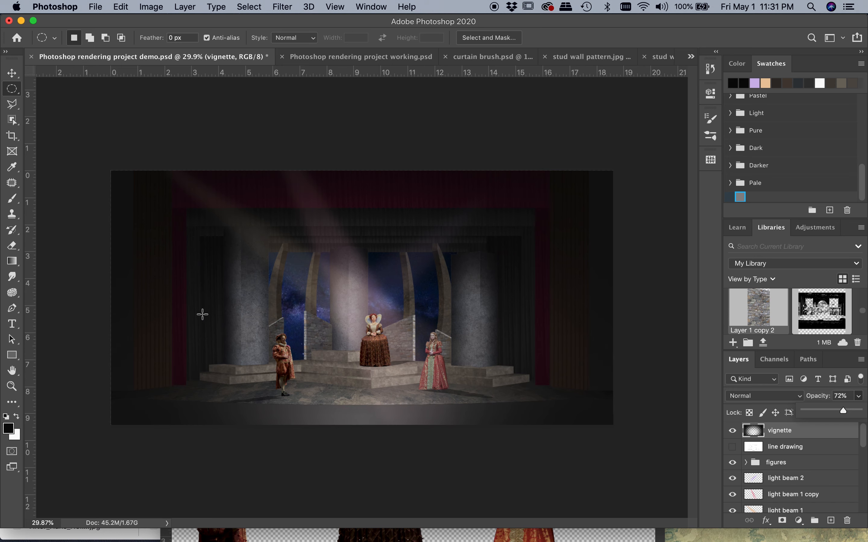
pyautogui.moveTo(410, 404)
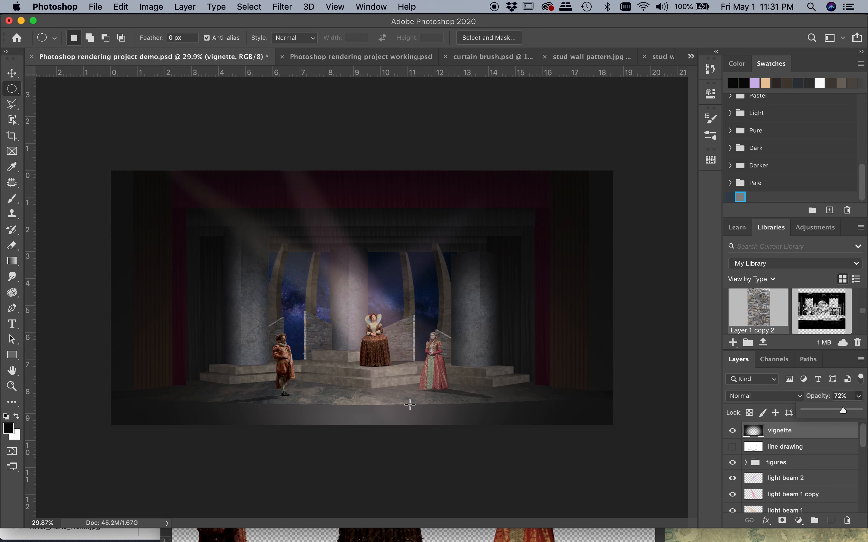
pyautogui.moveTo(283, 438)
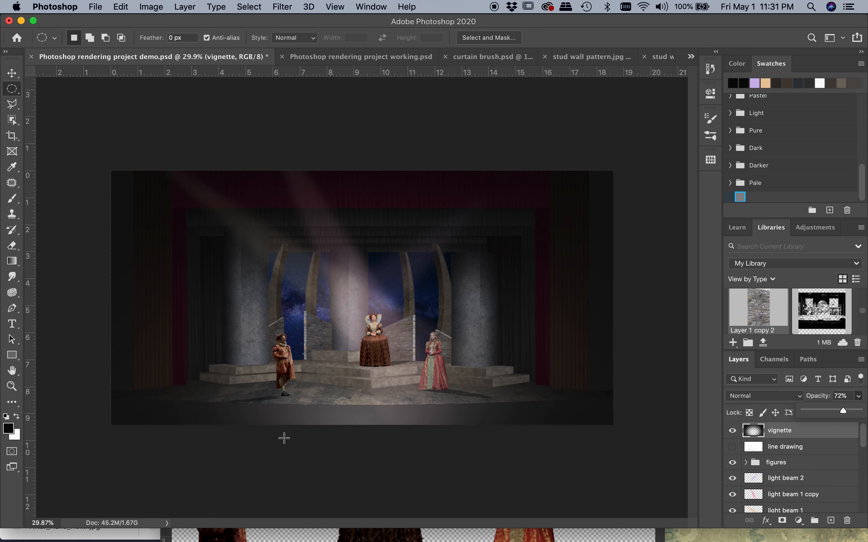
pyautogui.moveTo(383, 451)
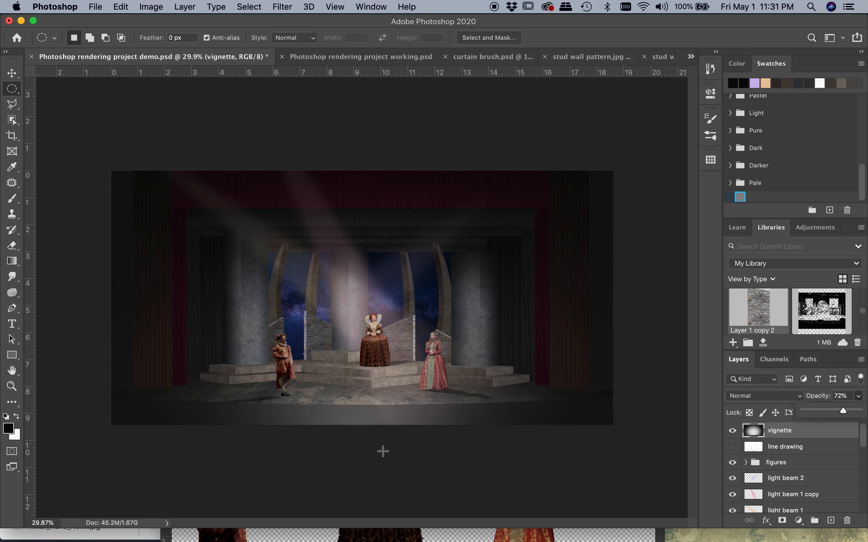
pyautogui.moveTo(367, 346)
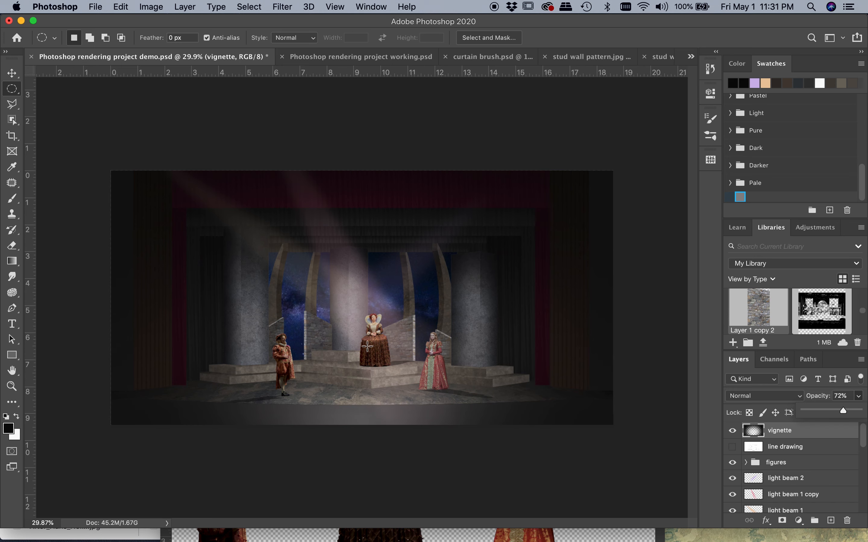
pyautogui.moveTo(403, 382)
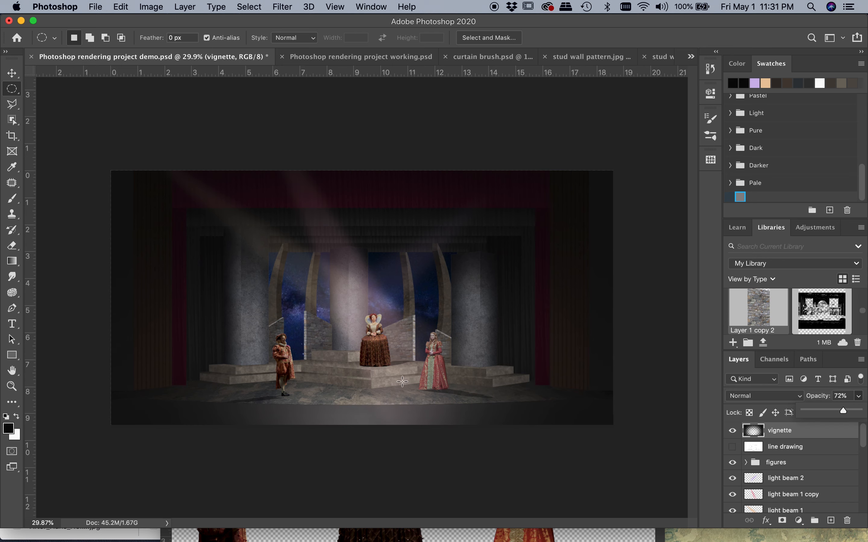
pyautogui.moveTo(411, 470)
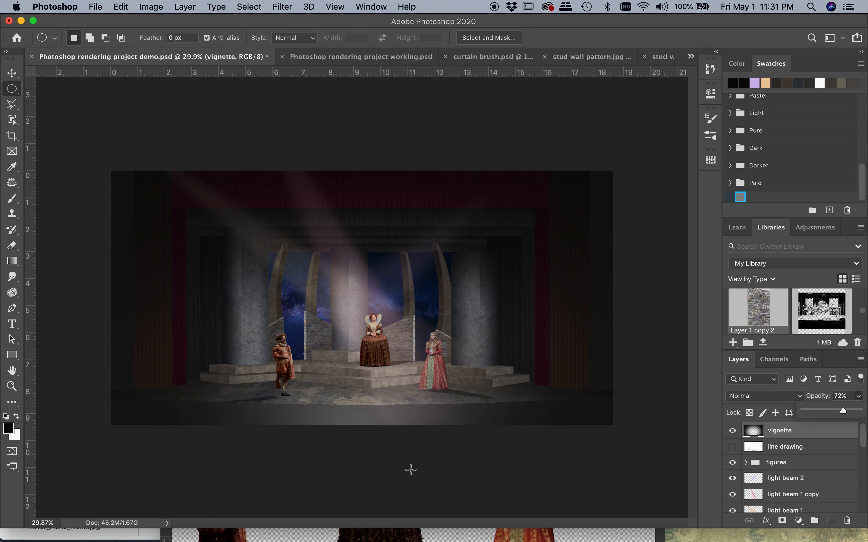
pyautogui.moveTo(288, 416)
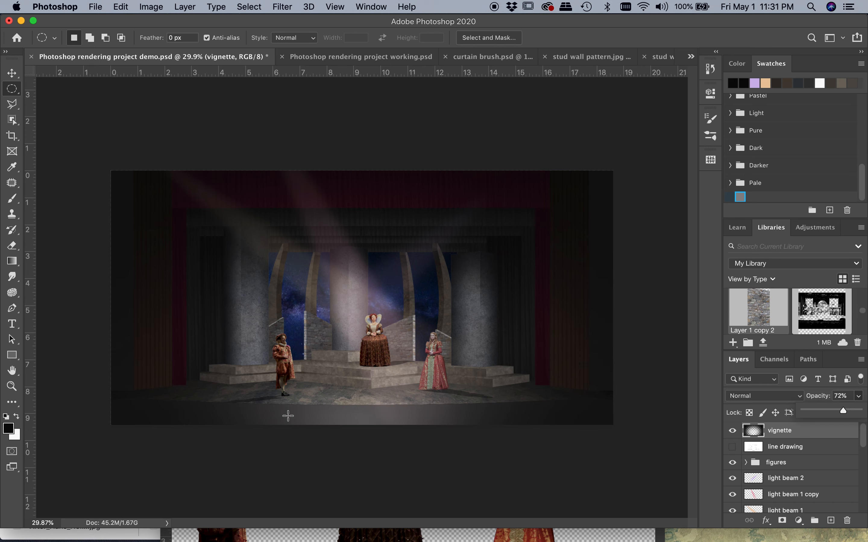
pyautogui.moveTo(490, 400)
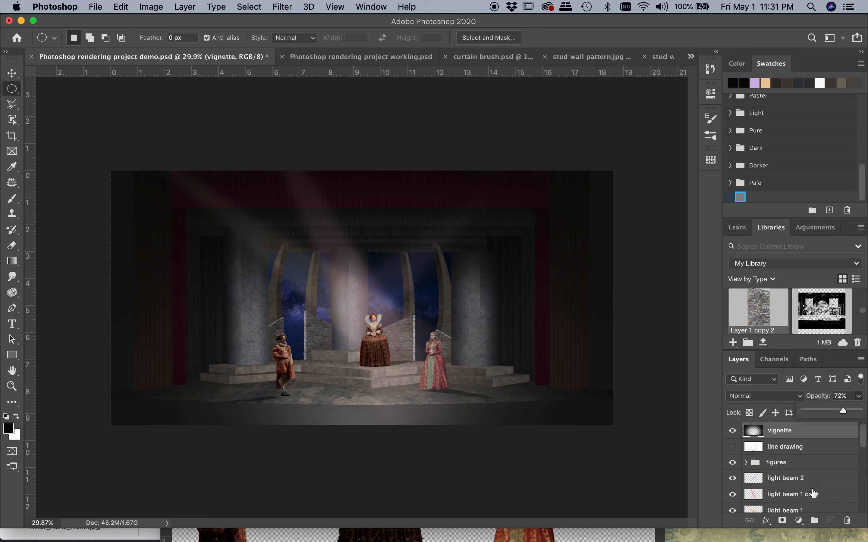
pyautogui.moveTo(539, 460)
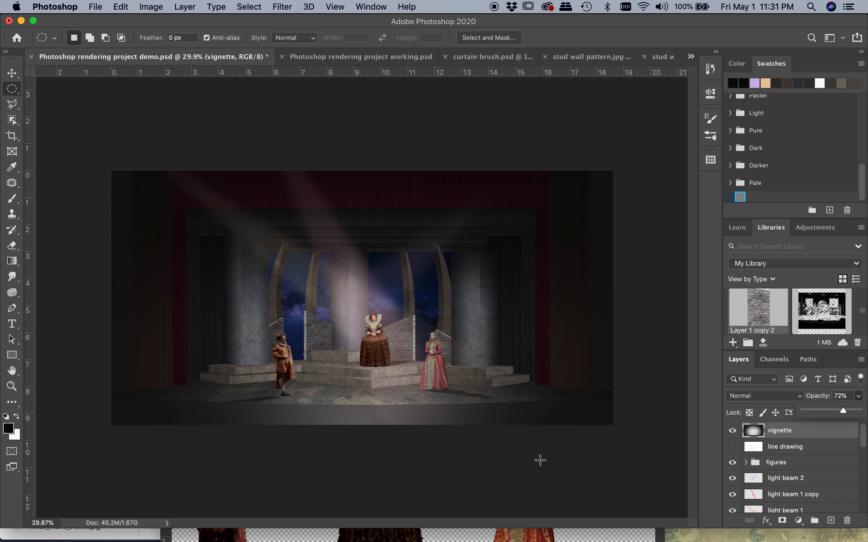
pyautogui.moveTo(423, 464)
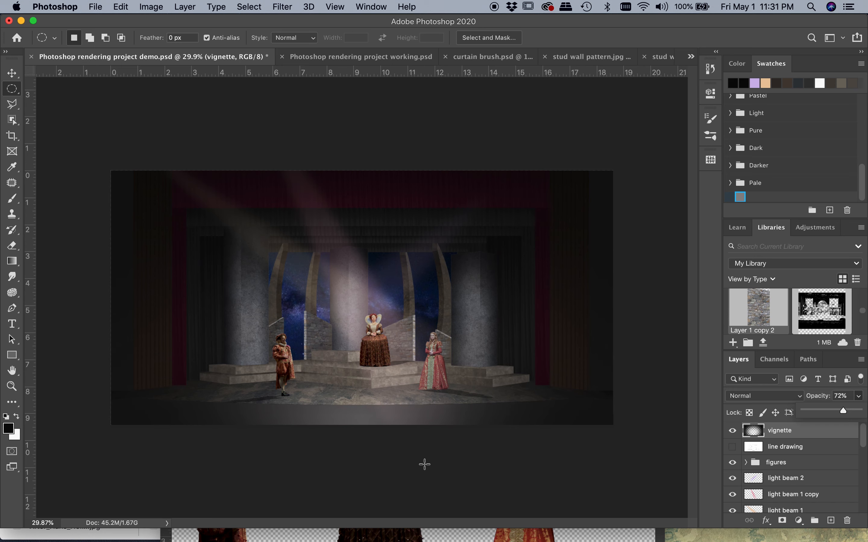
pyautogui.moveTo(294, 465)
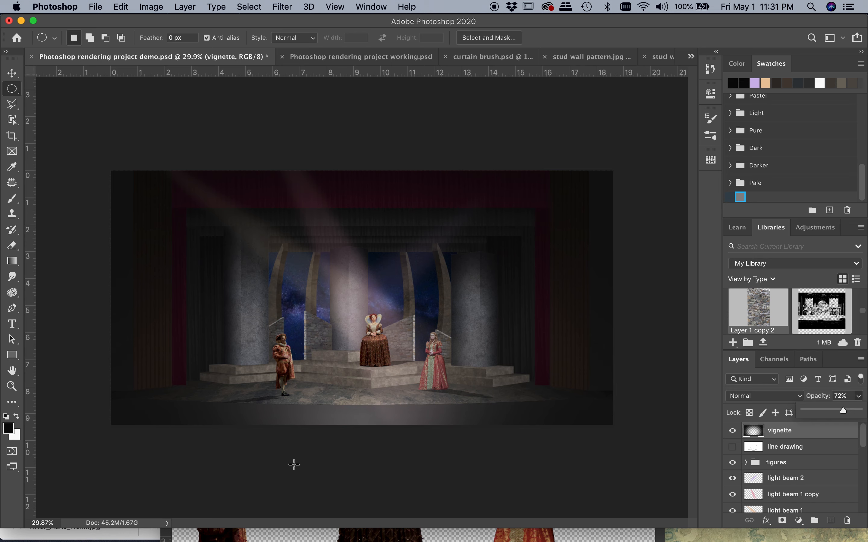
pyautogui.moveTo(372, 405)
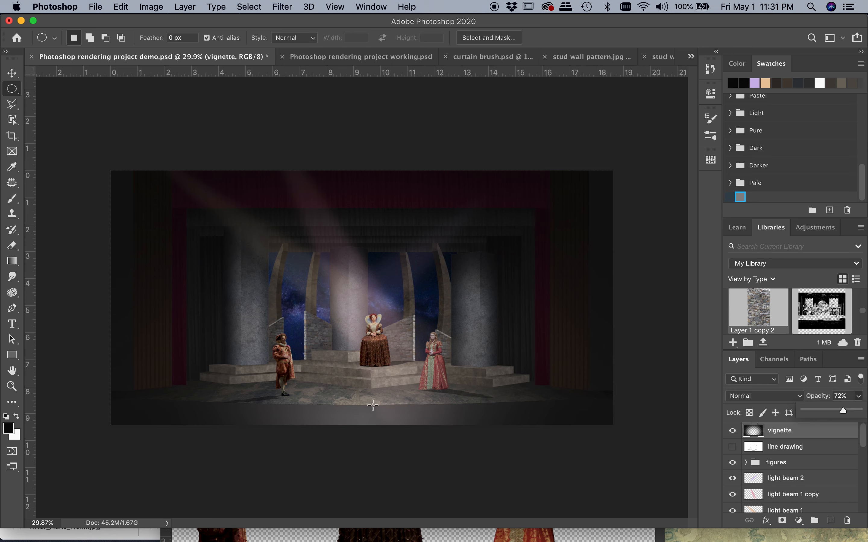
pyautogui.moveTo(292, 397)
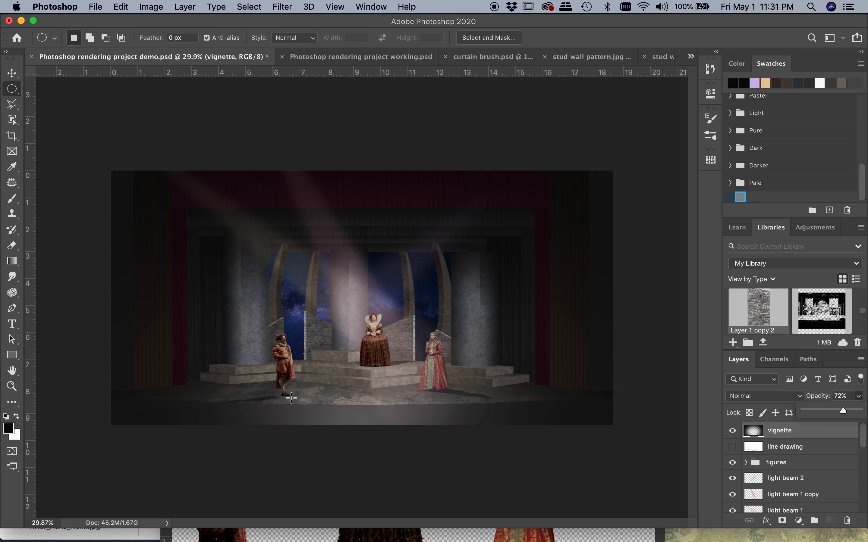
pyautogui.moveTo(248, 458)
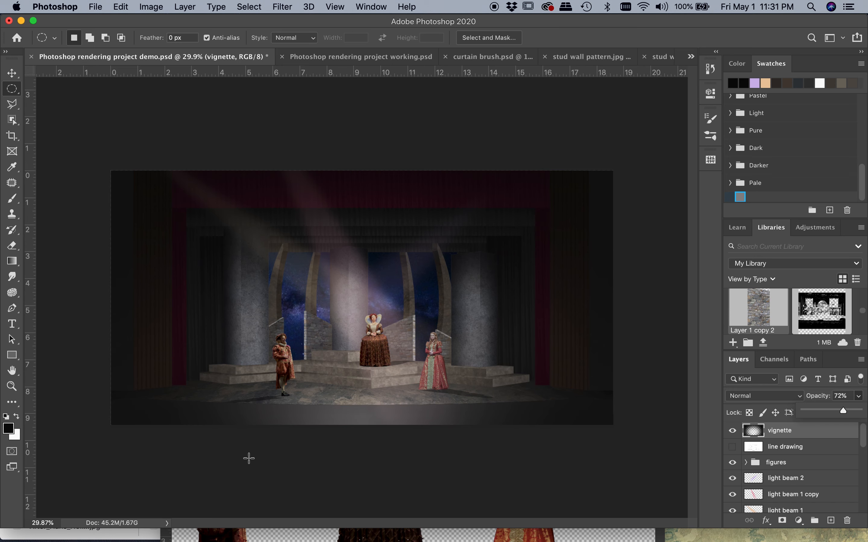
pyautogui.moveTo(270, 465)
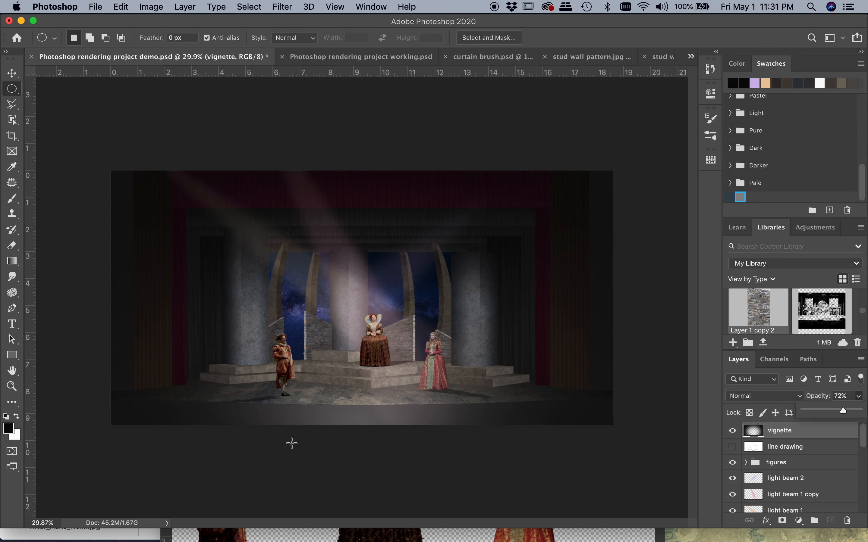
pyautogui.moveTo(270, 429)
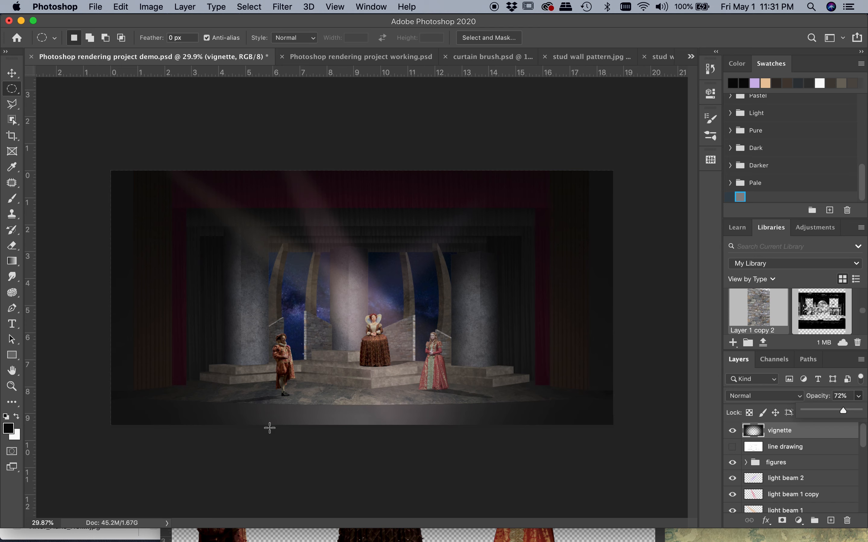
pyautogui.moveTo(644, 230)
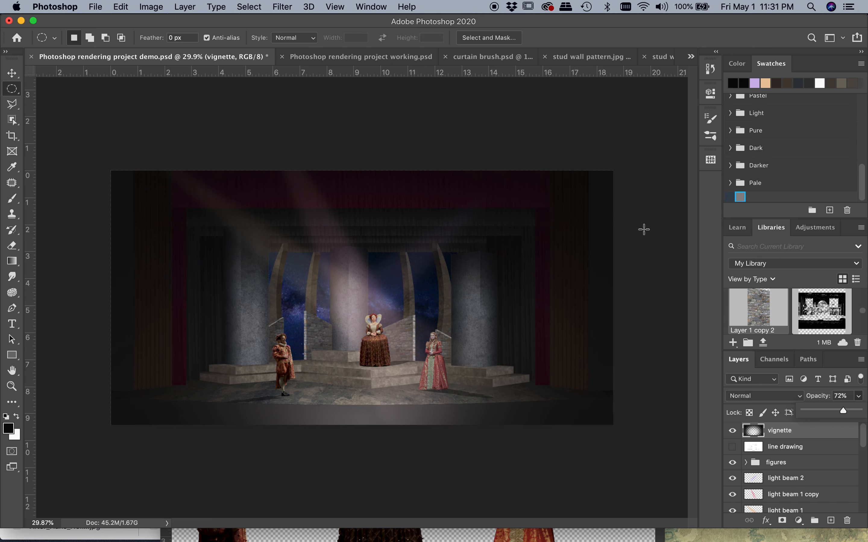
pyautogui.moveTo(821, 396)
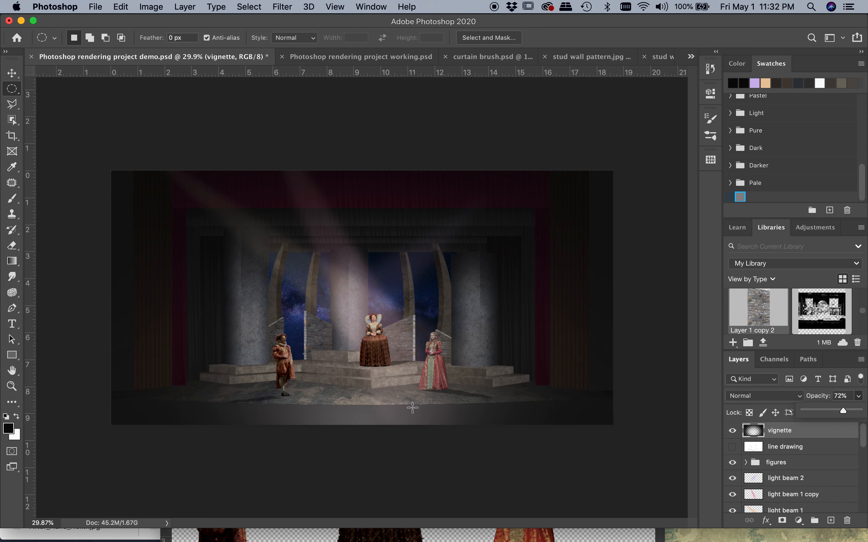
pyautogui.moveTo(673, 457)
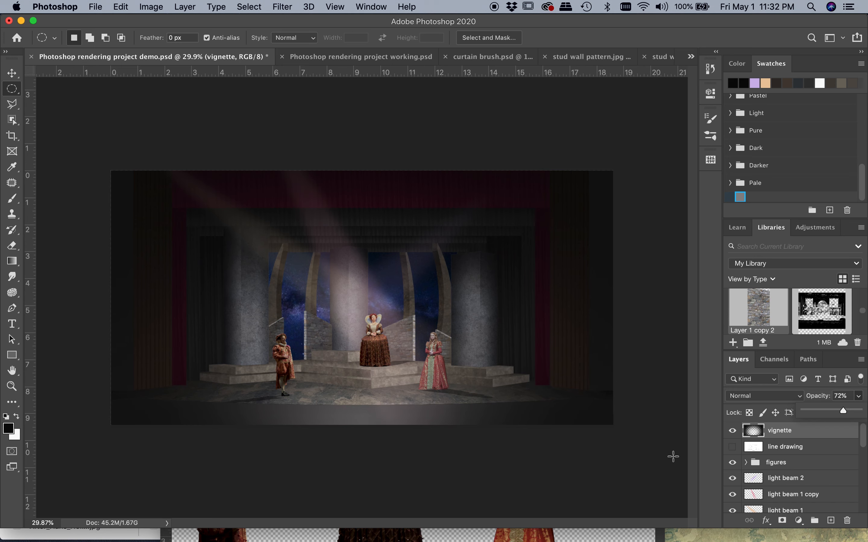
# Hide the dark columns and show the bright columns and walls layers.
pyautogui.scroll(-3)
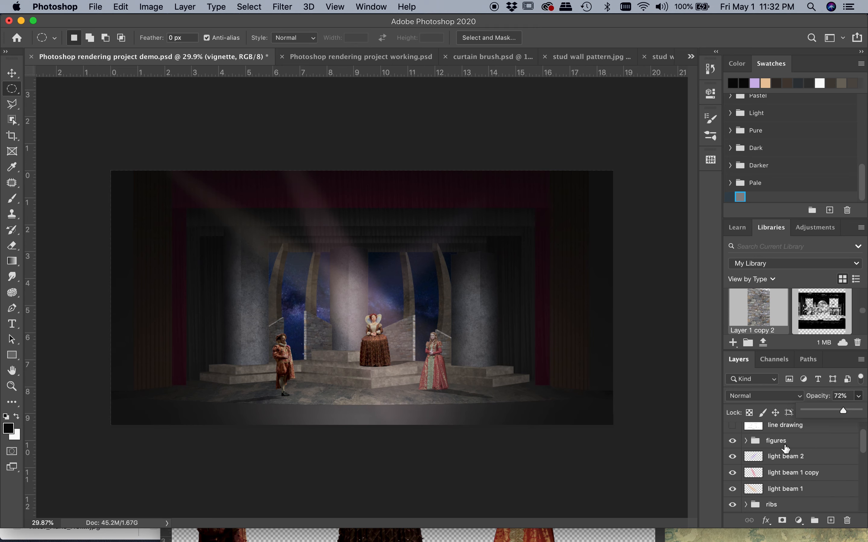
pyautogui.scroll(-3)
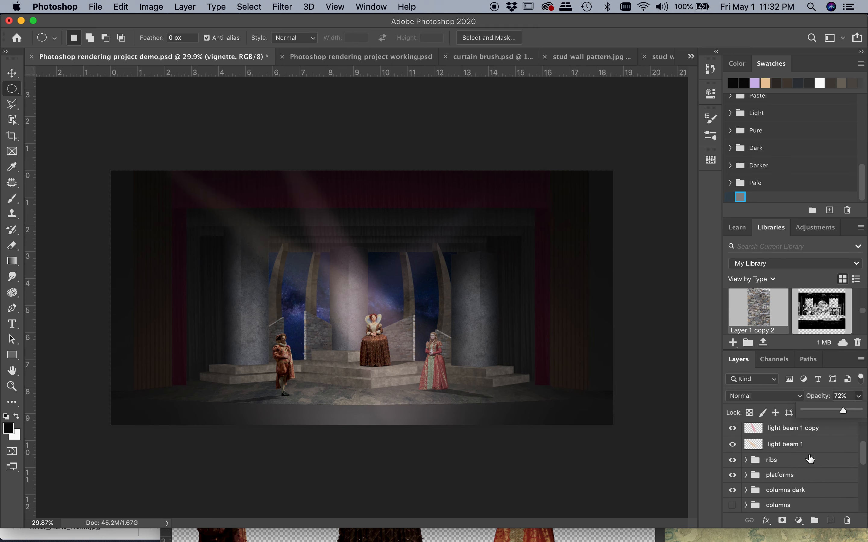
pyautogui.scroll(-3)
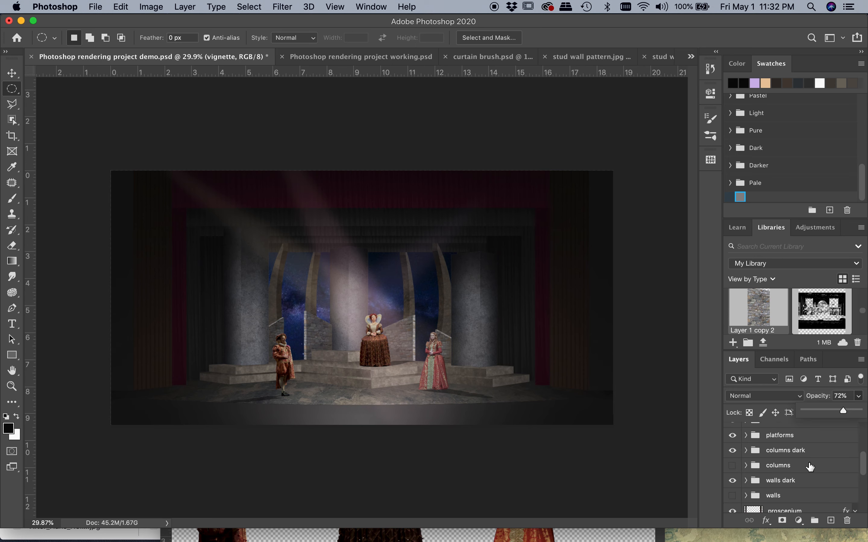
pyautogui.click(732, 451)
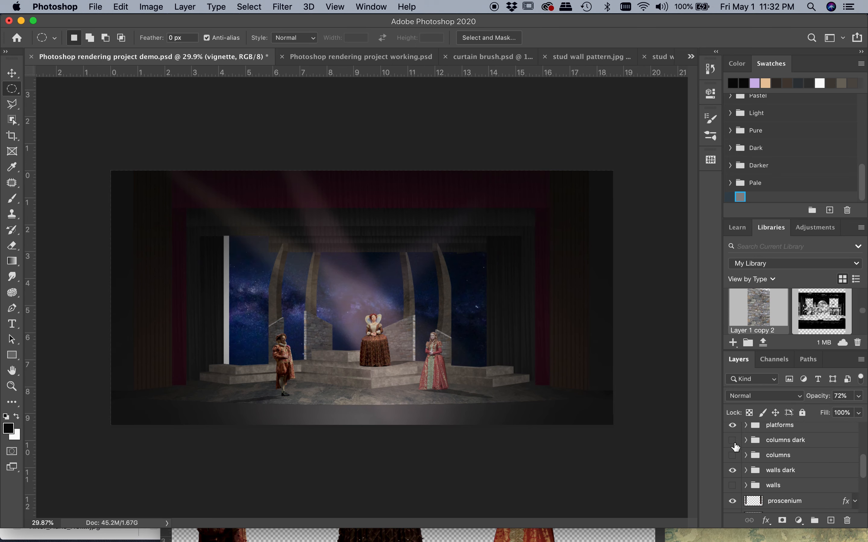
pyautogui.click(732, 455)
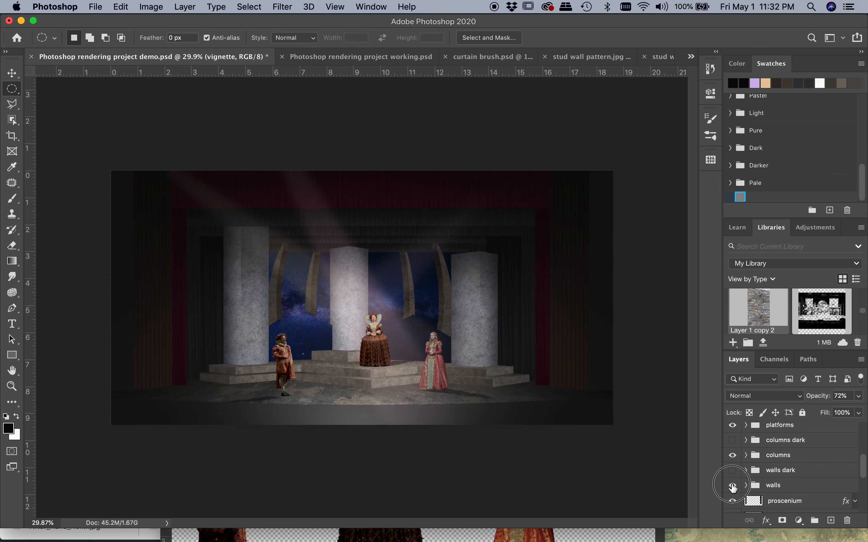
pyautogui.click(732, 485)
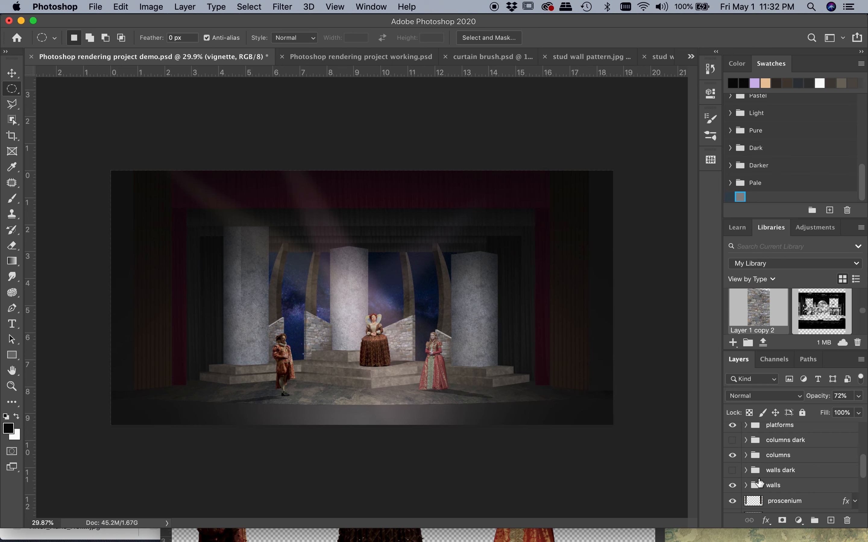
# Try the pink light sky background, then restore the dark starry sky backdrop.
pyautogui.scroll(-3)
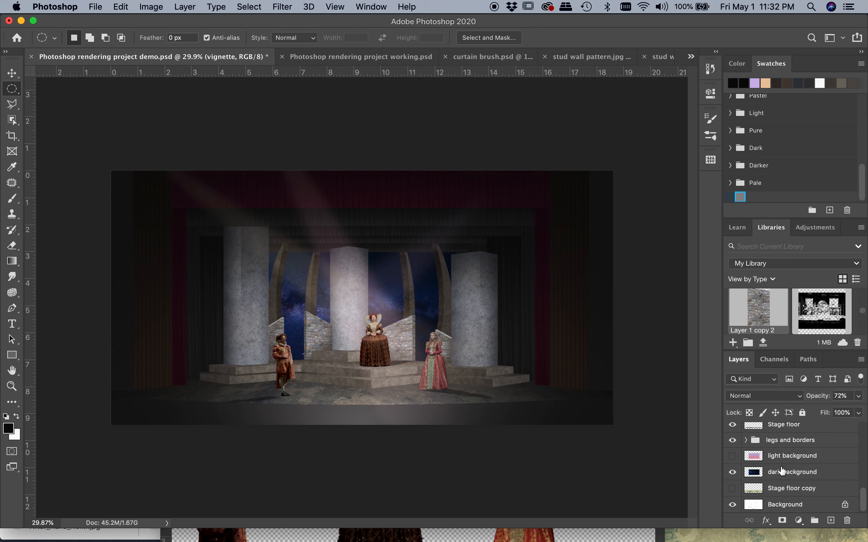
pyautogui.click(732, 456)
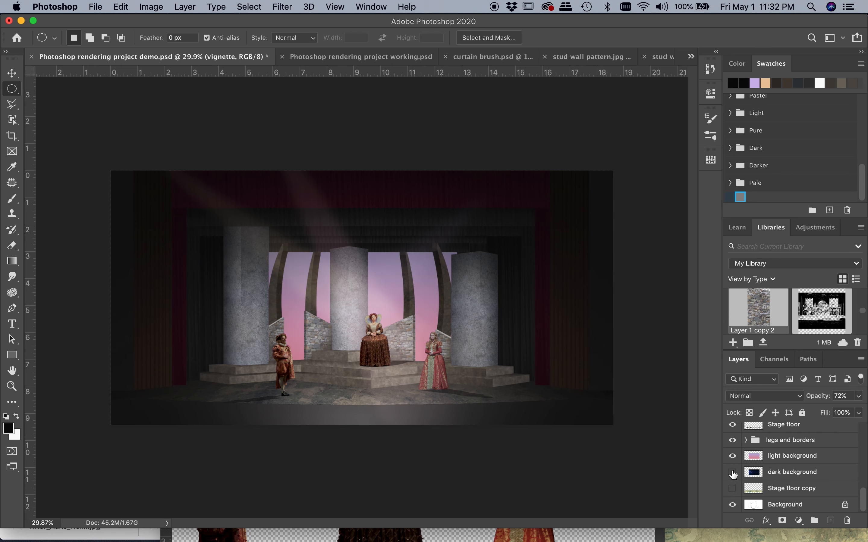
pyautogui.click(732, 471)
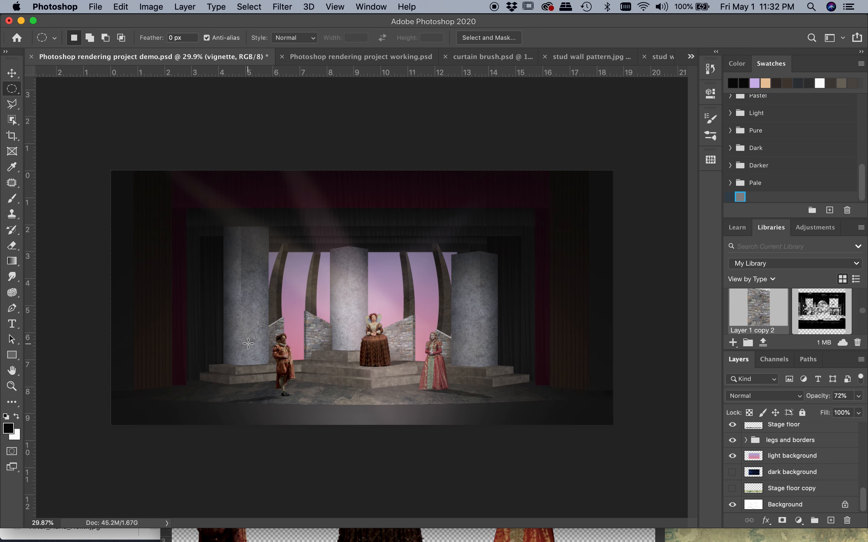
pyautogui.moveTo(288, 343)
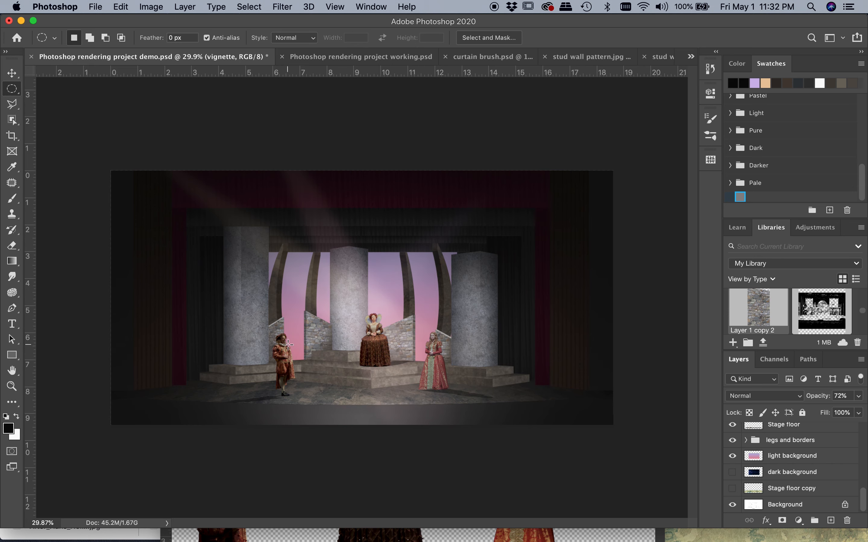
pyautogui.moveTo(347, 446)
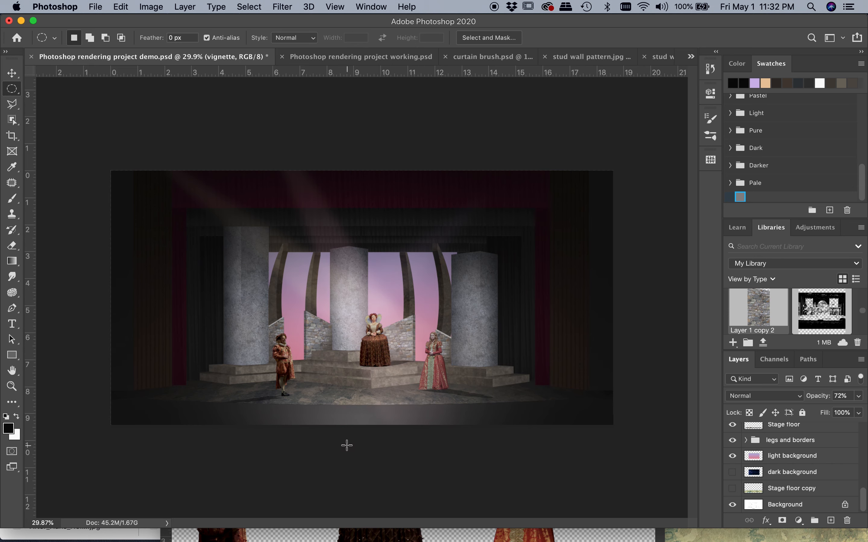
pyautogui.moveTo(363, 323)
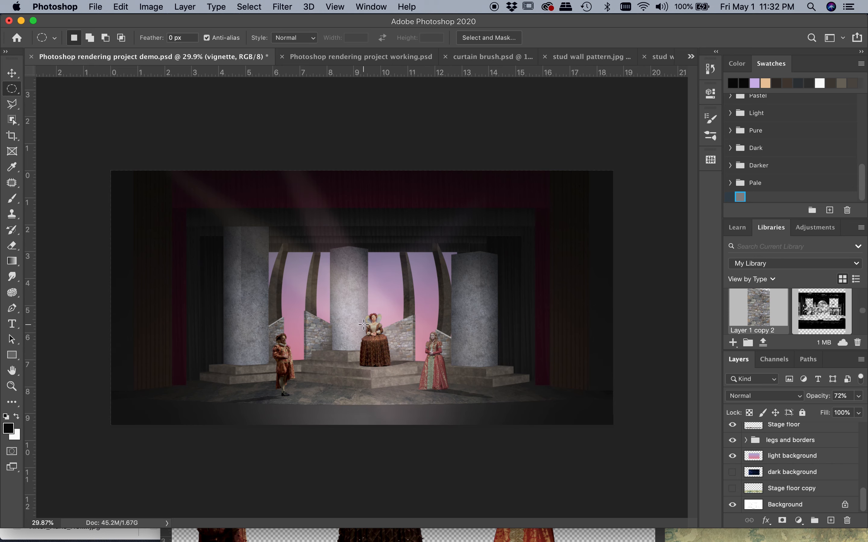
pyautogui.moveTo(782, 484)
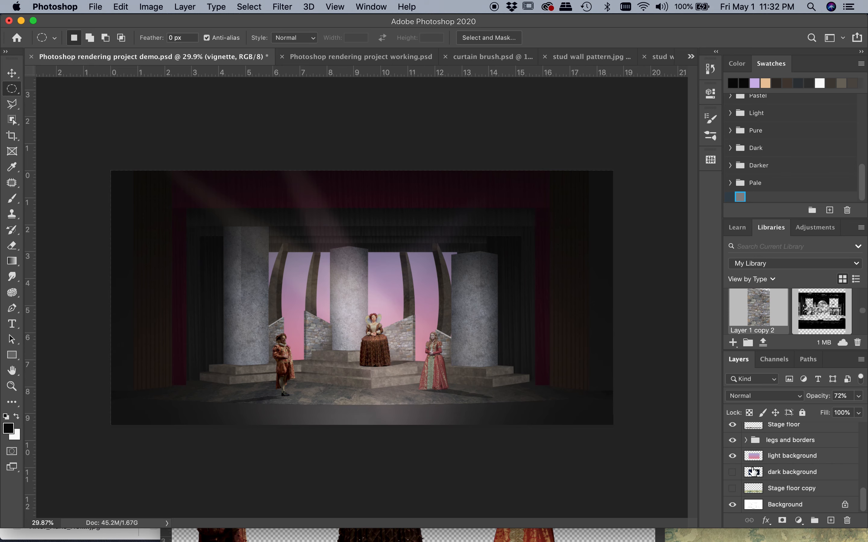
pyautogui.click(731, 472)
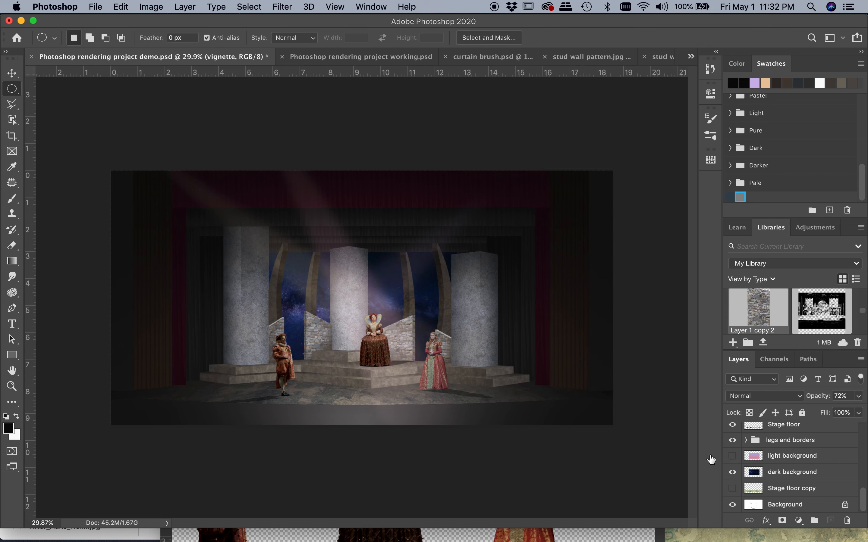
# Turn the dark walls group back on in the Layers panel.
pyautogui.scroll(-3)
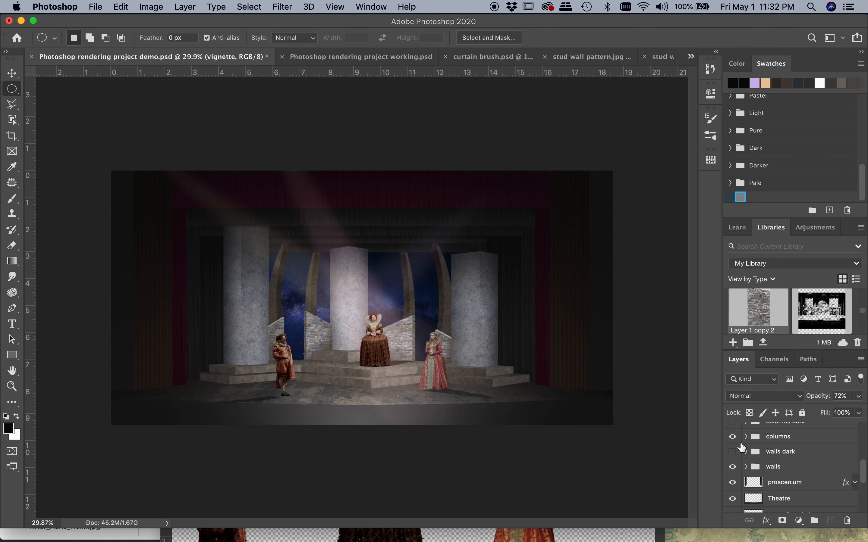
pyautogui.click(732, 436)
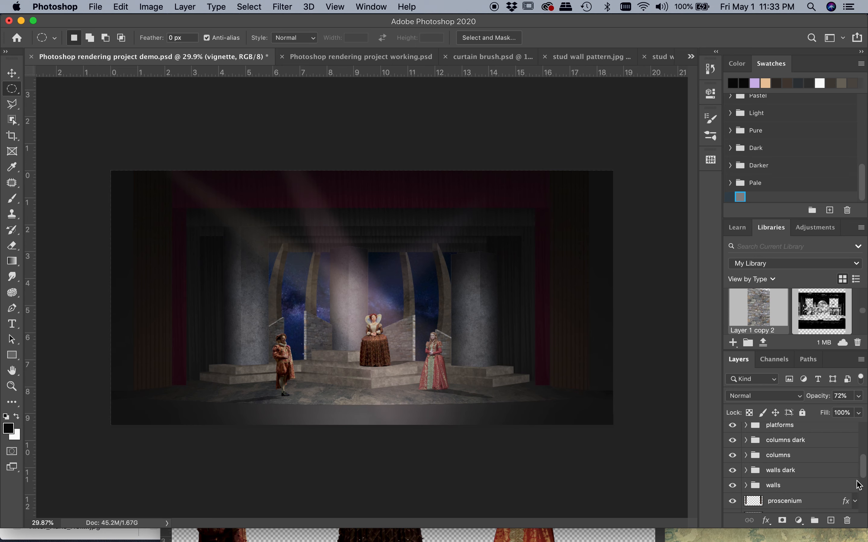
pyautogui.scroll(3)
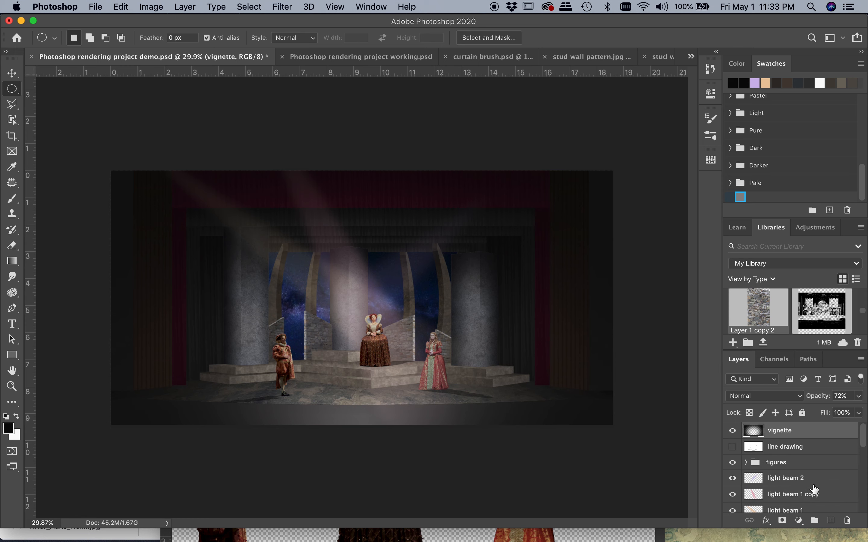
pyautogui.moveTo(823, 451)
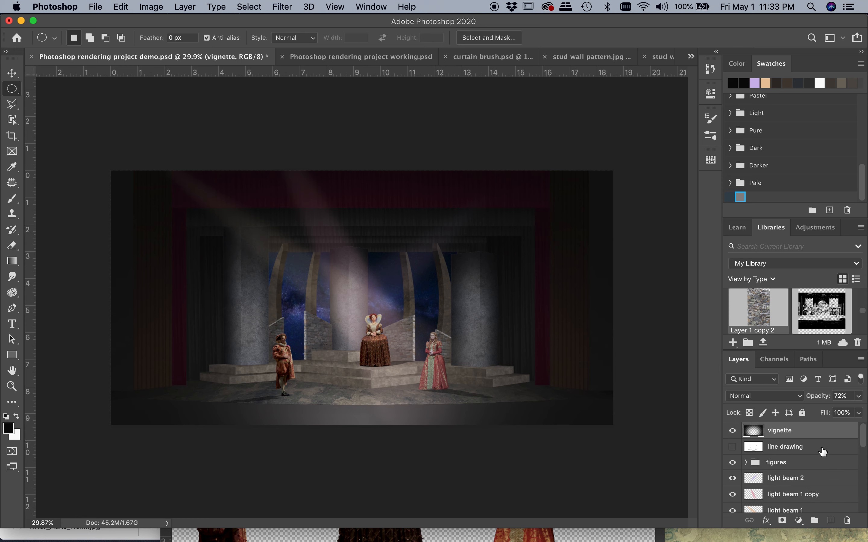
pyautogui.moveTo(483, 421)
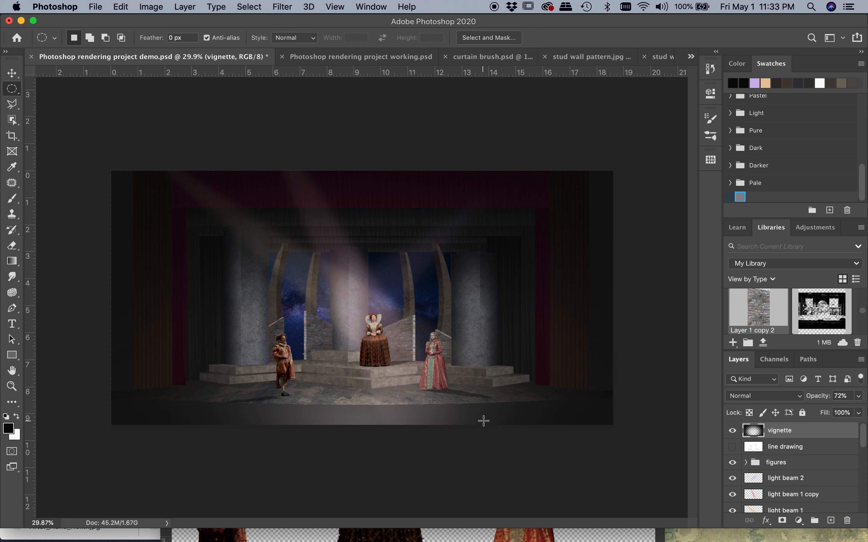
pyautogui.moveTo(305, 435)
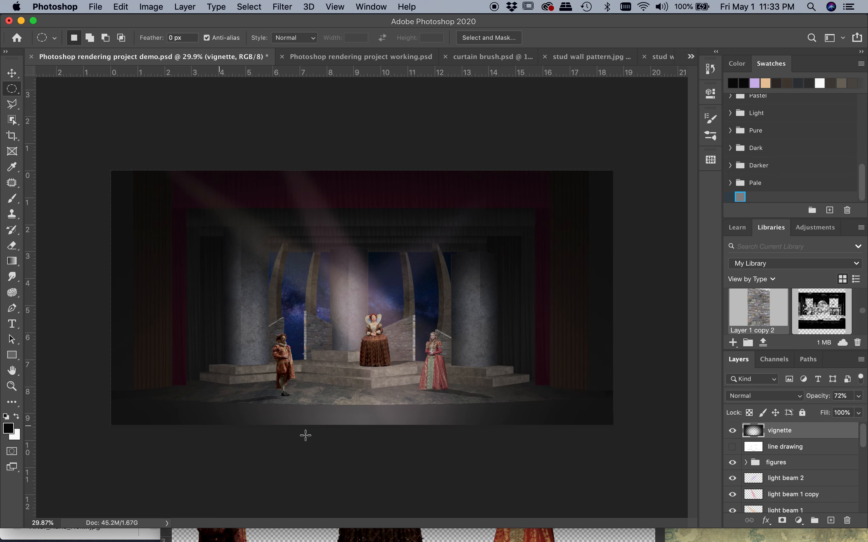
pyautogui.moveTo(455, 472)
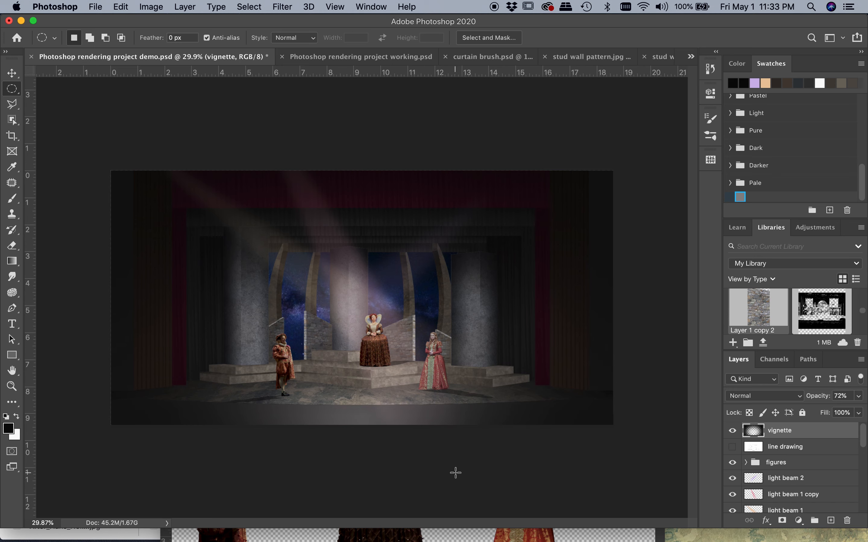
pyautogui.moveTo(465, 471)
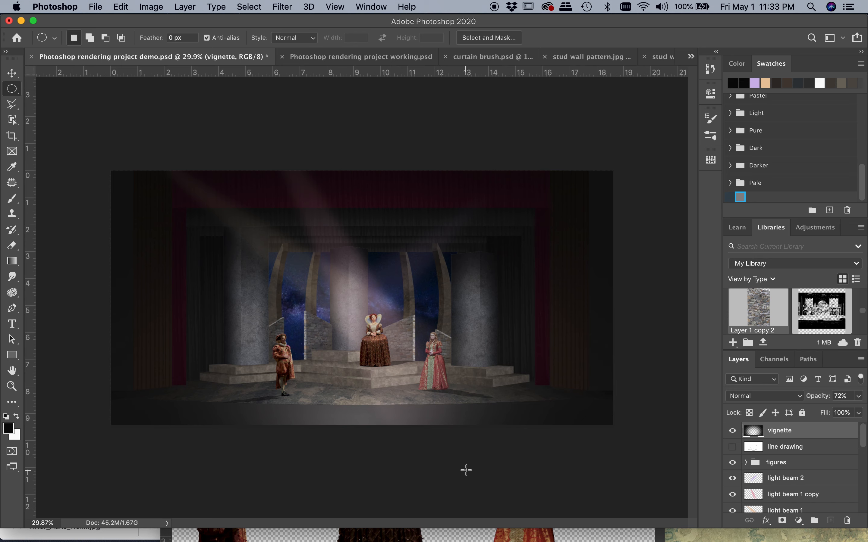
pyautogui.moveTo(646, 153)
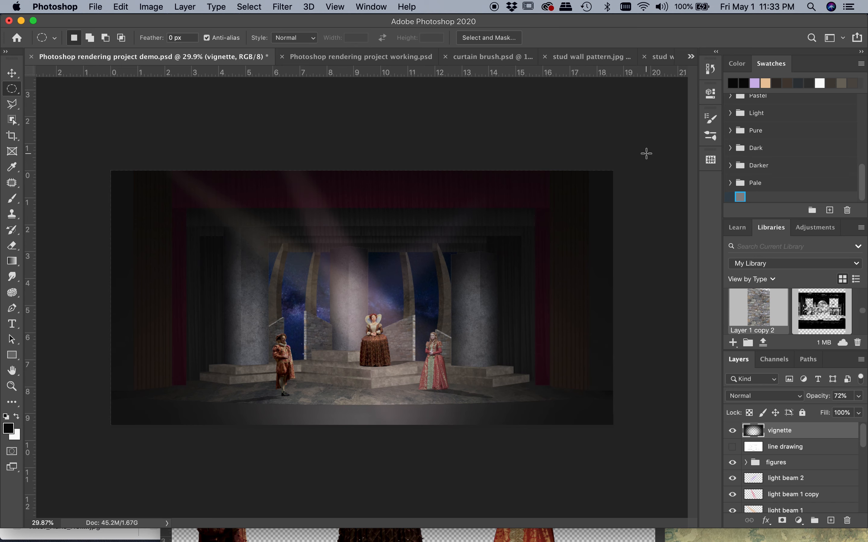
pyautogui.moveTo(86, 204)
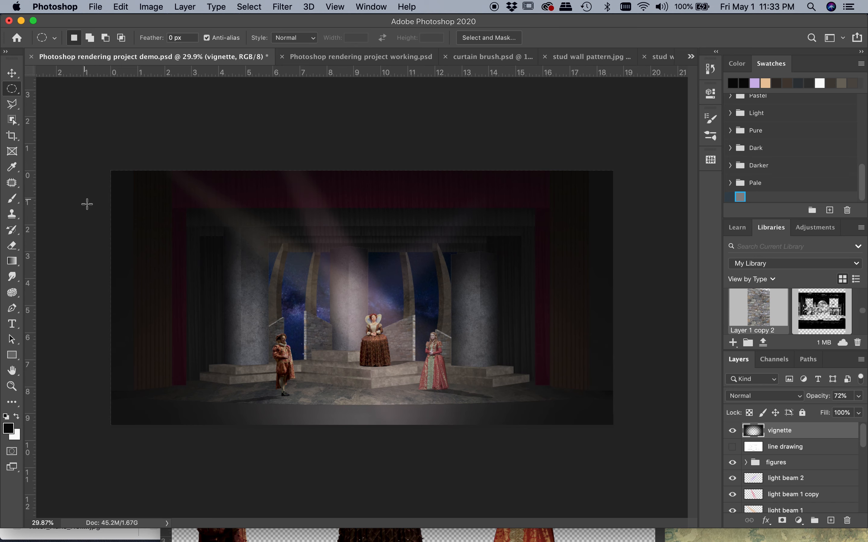
pyautogui.moveTo(62, 371)
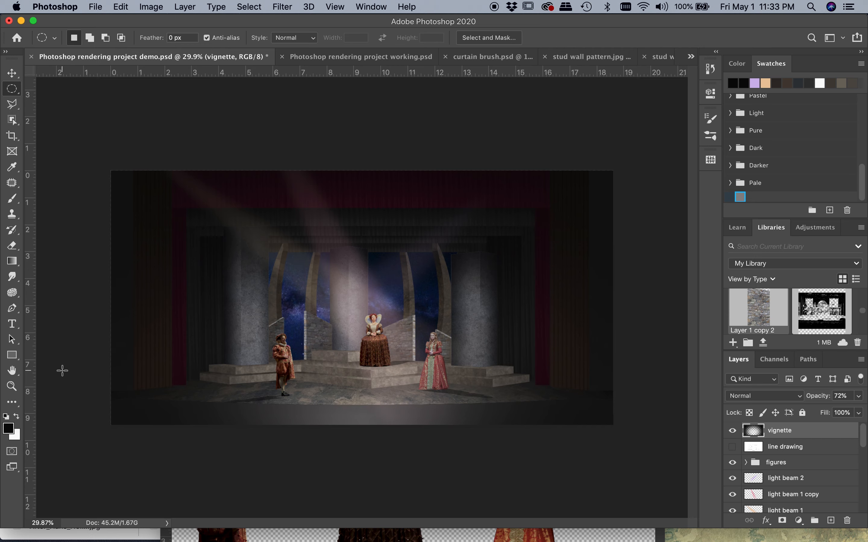